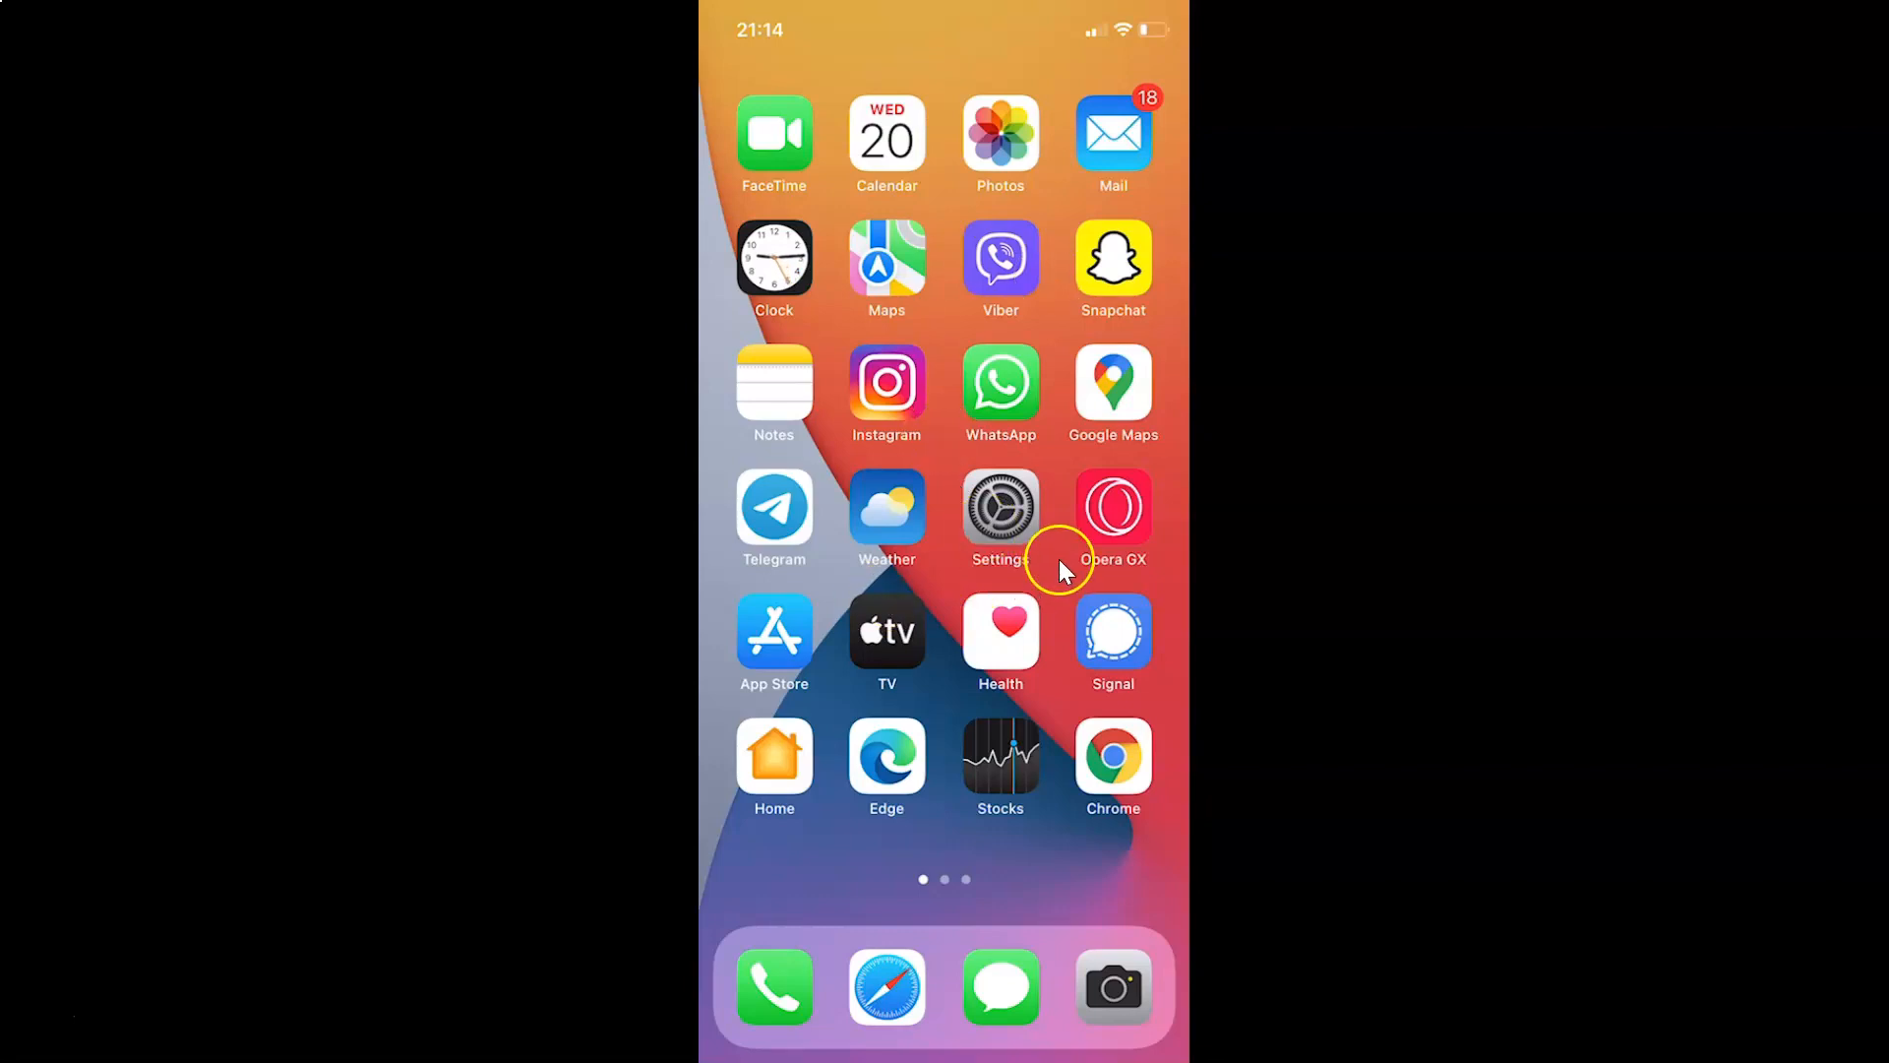
{"action": "mouse_move", "coordinate": [1033, 549]}
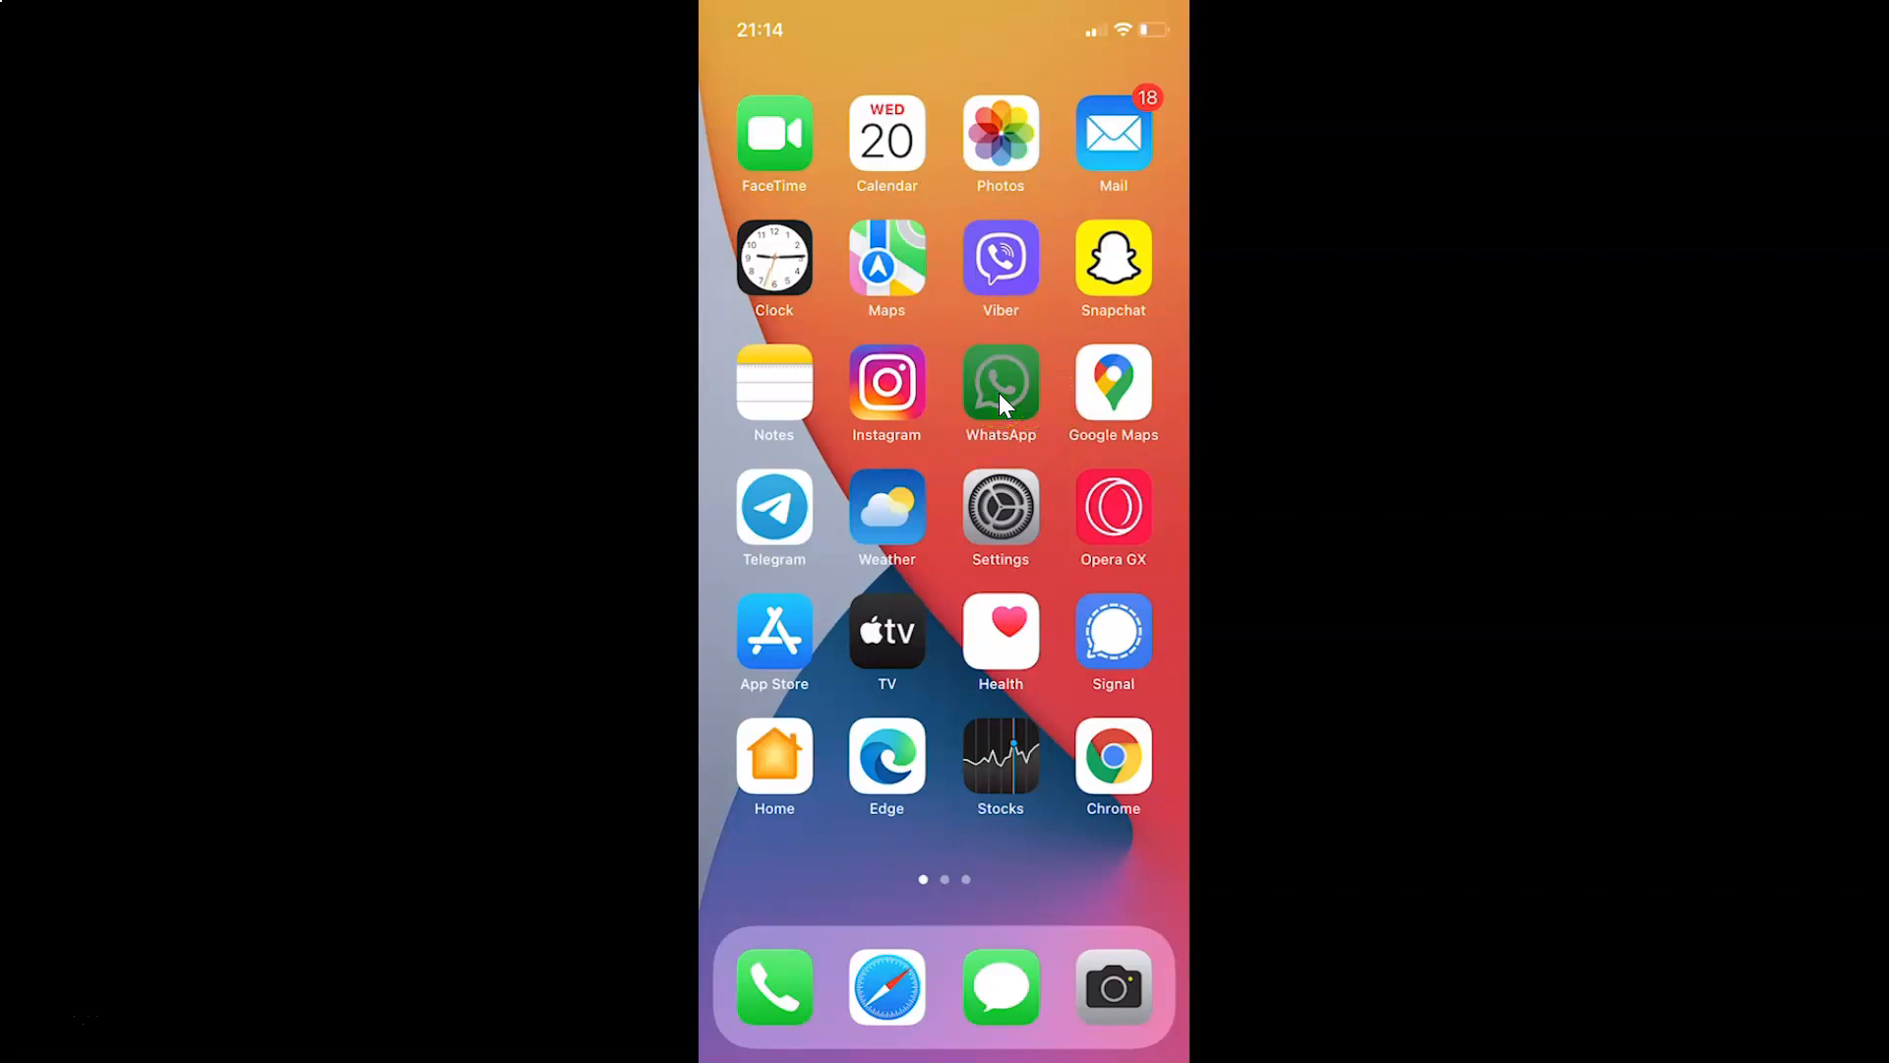
- Launch WhatsApp from the home screen onto the Chats tab
{"action": "left_click", "coordinate": [1000, 391]}
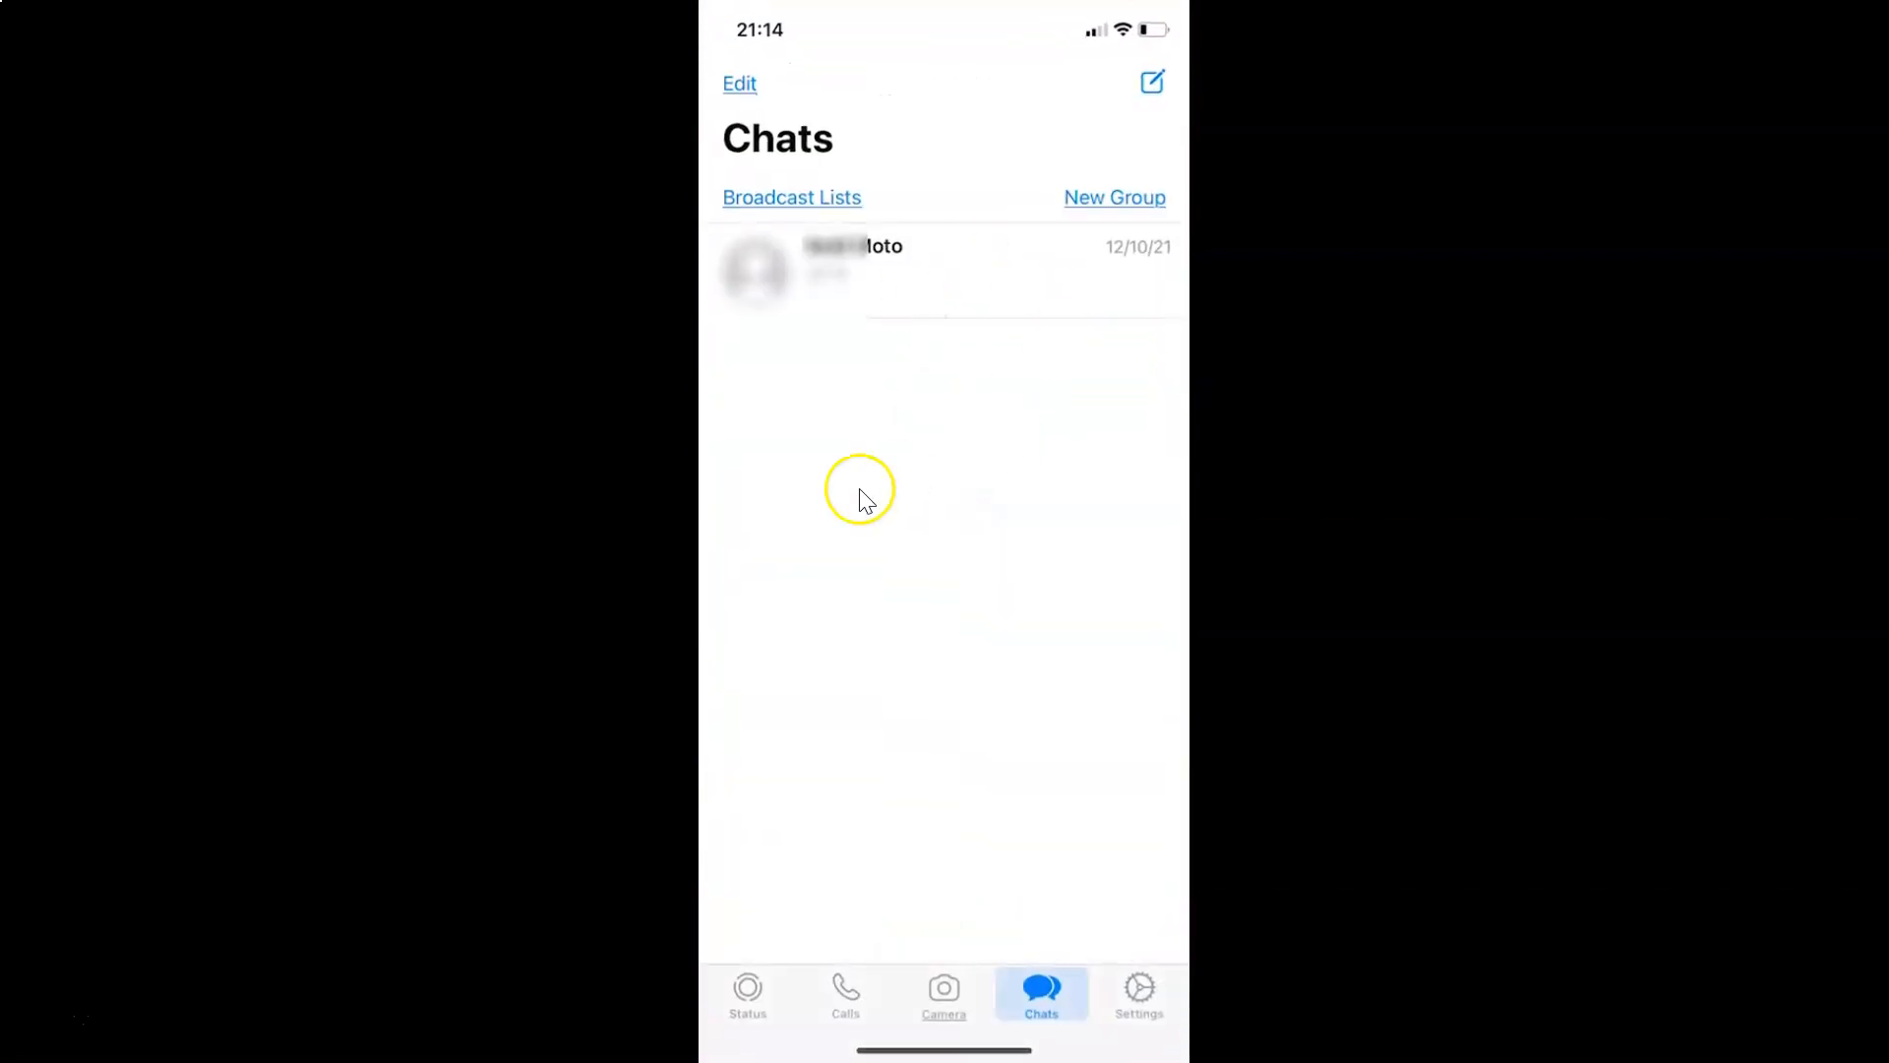
{"action": "mouse_move", "coordinate": [1017, 482]}
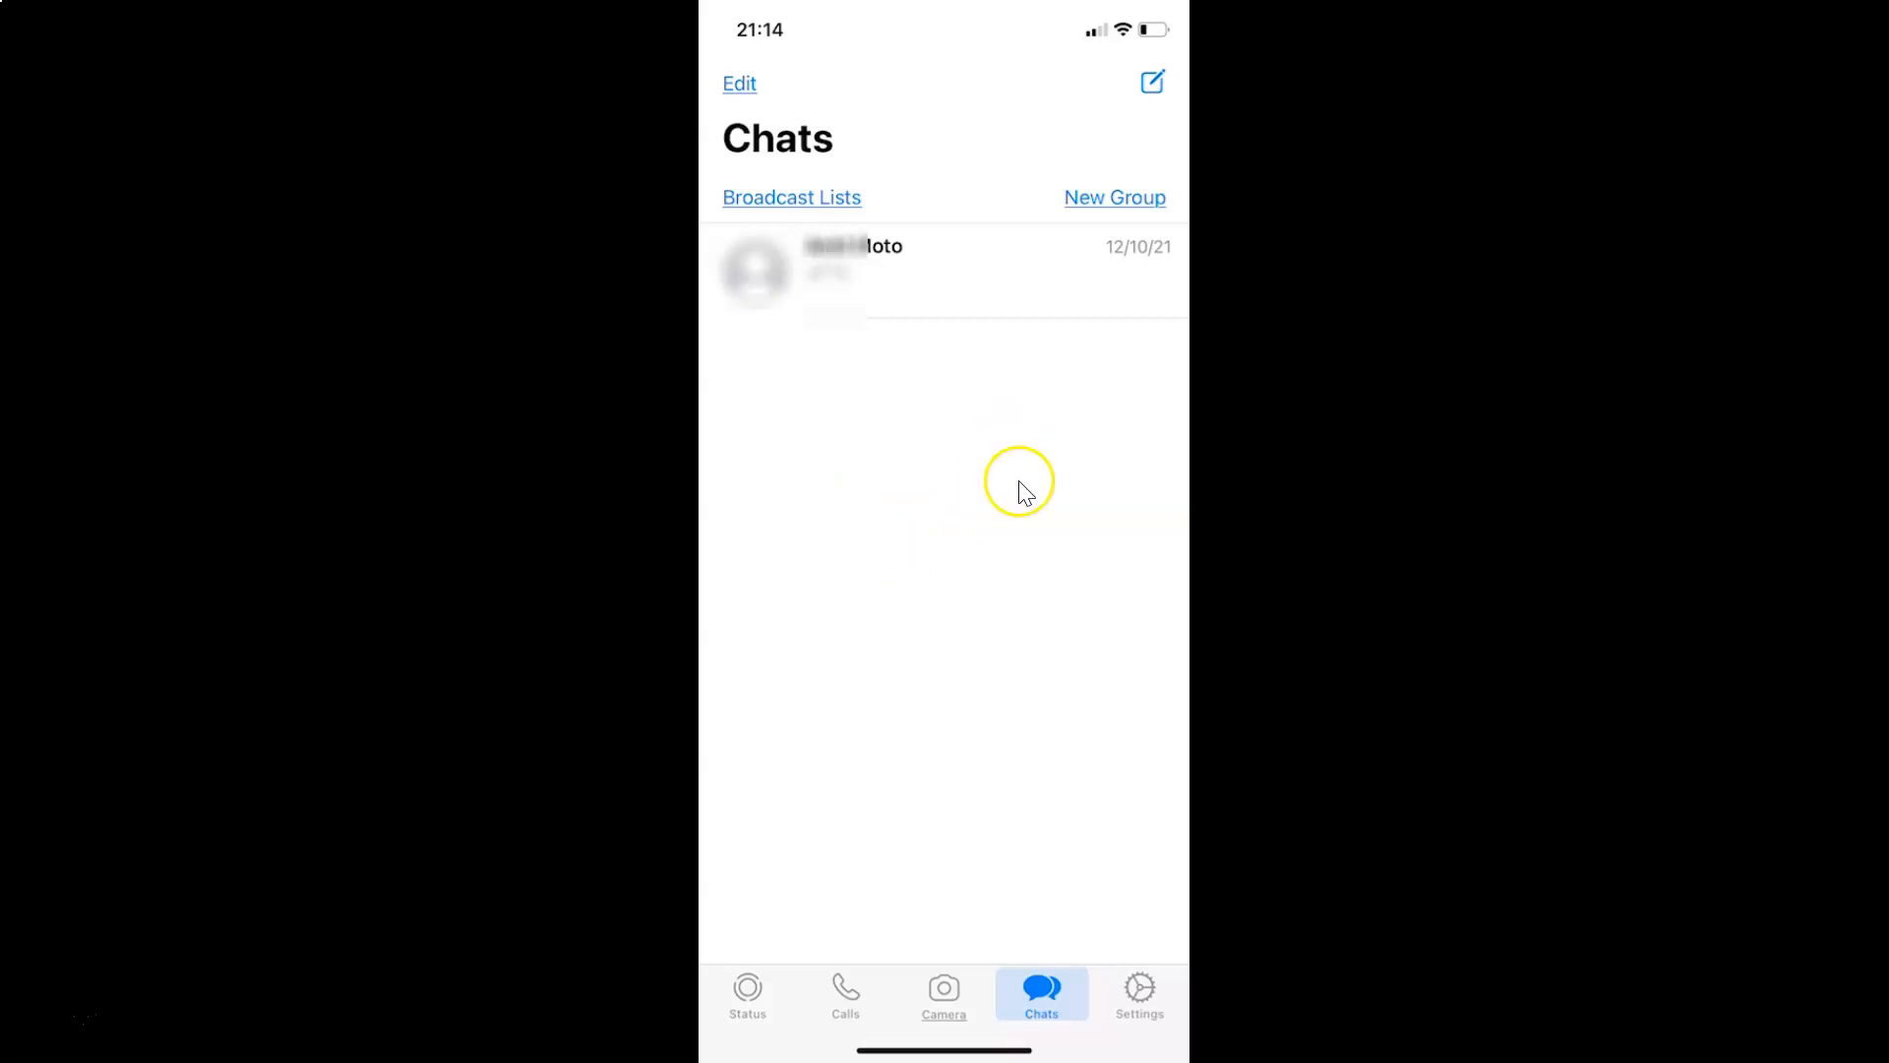
{"action": "mouse_move", "coordinate": [1163, 998]}
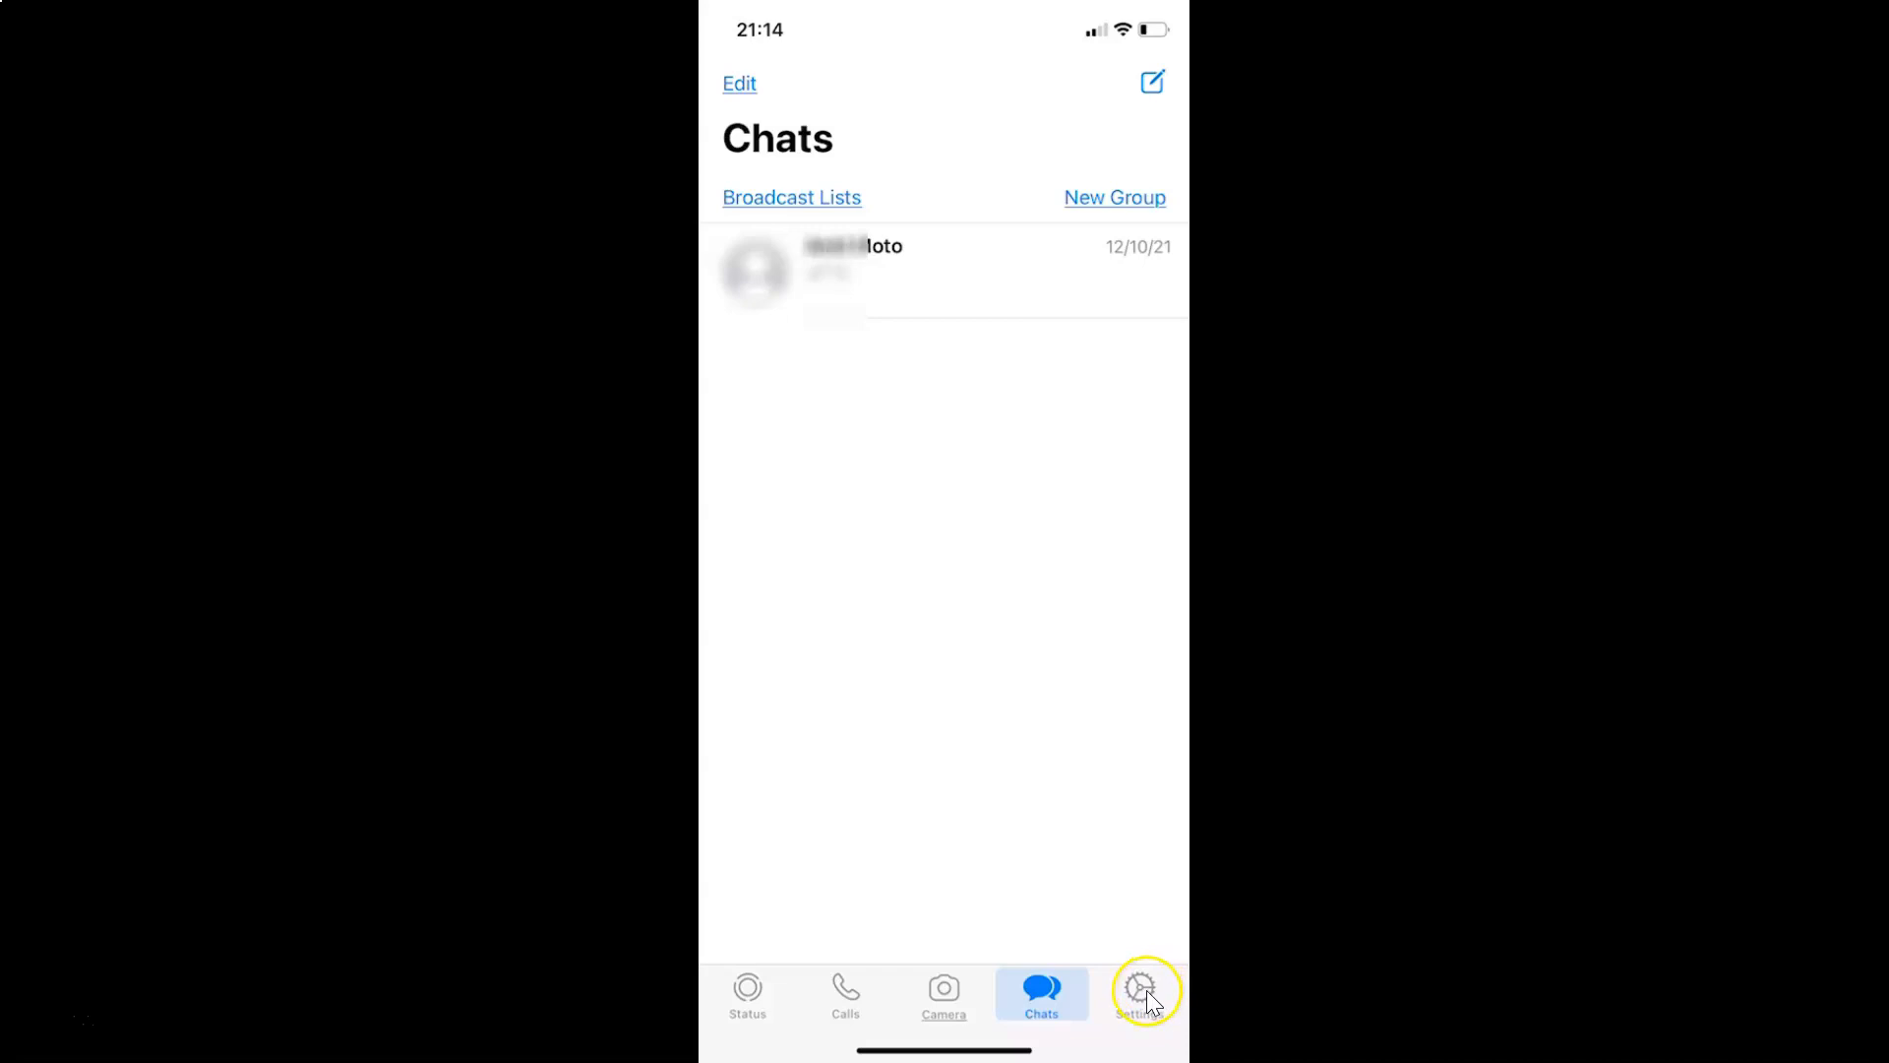
- Go to Settings and open my own Edit Profile page
{"action": "left_click", "coordinate": [1140, 992]}
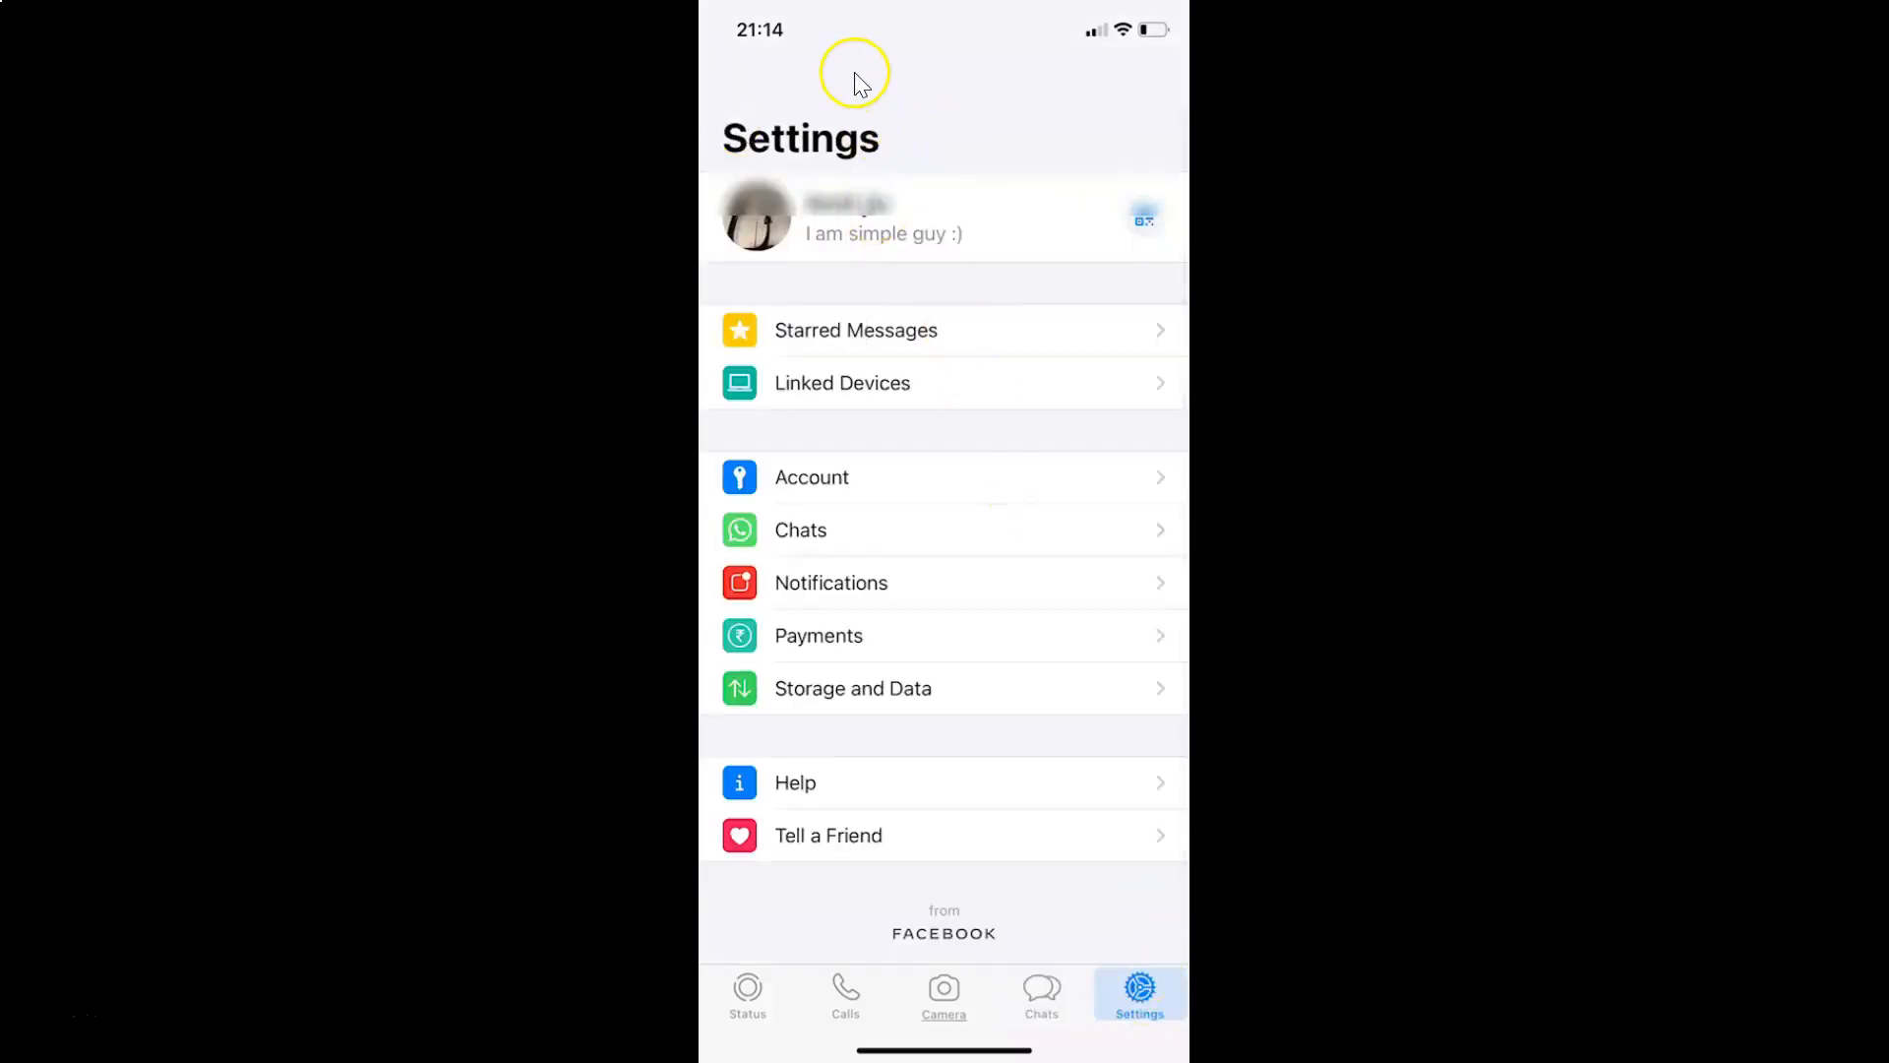
{"action": "mouse_move", "coordinate": [841, 254]}
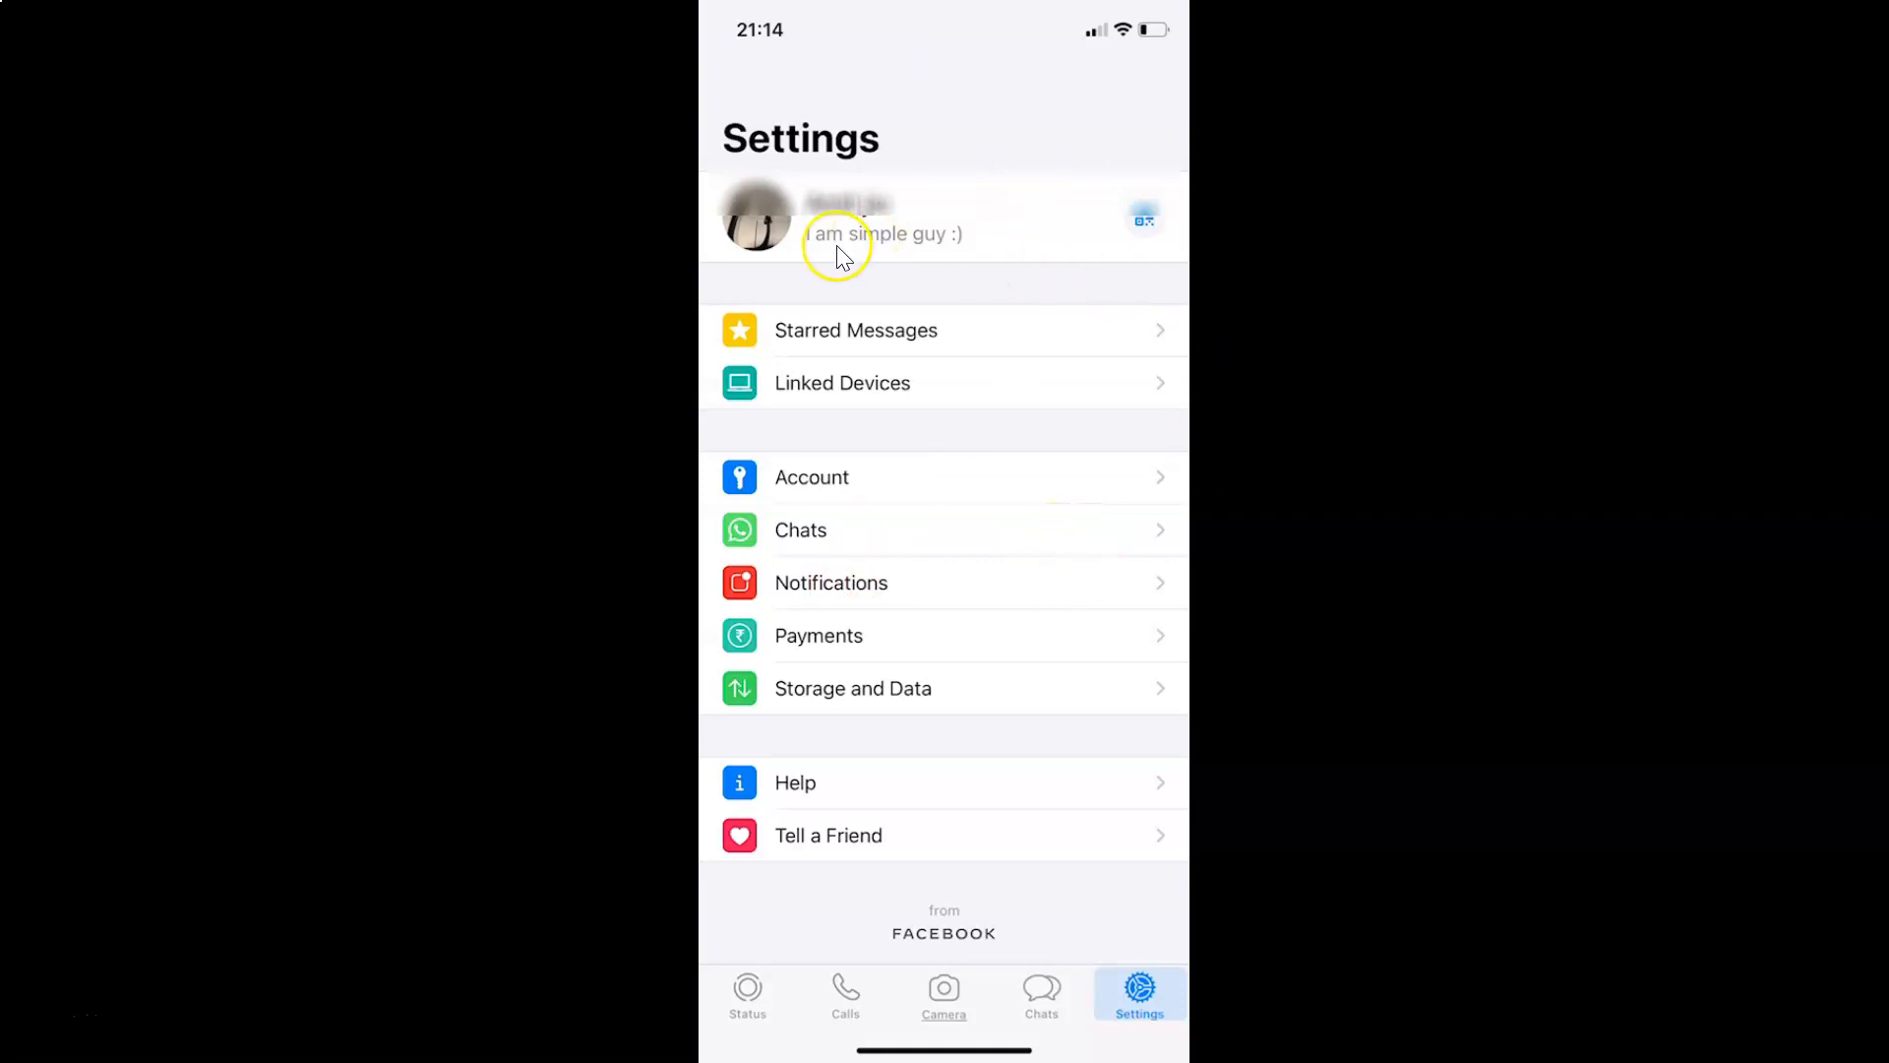
{"action": "mouse_move", "coordinate": [874, 254]}
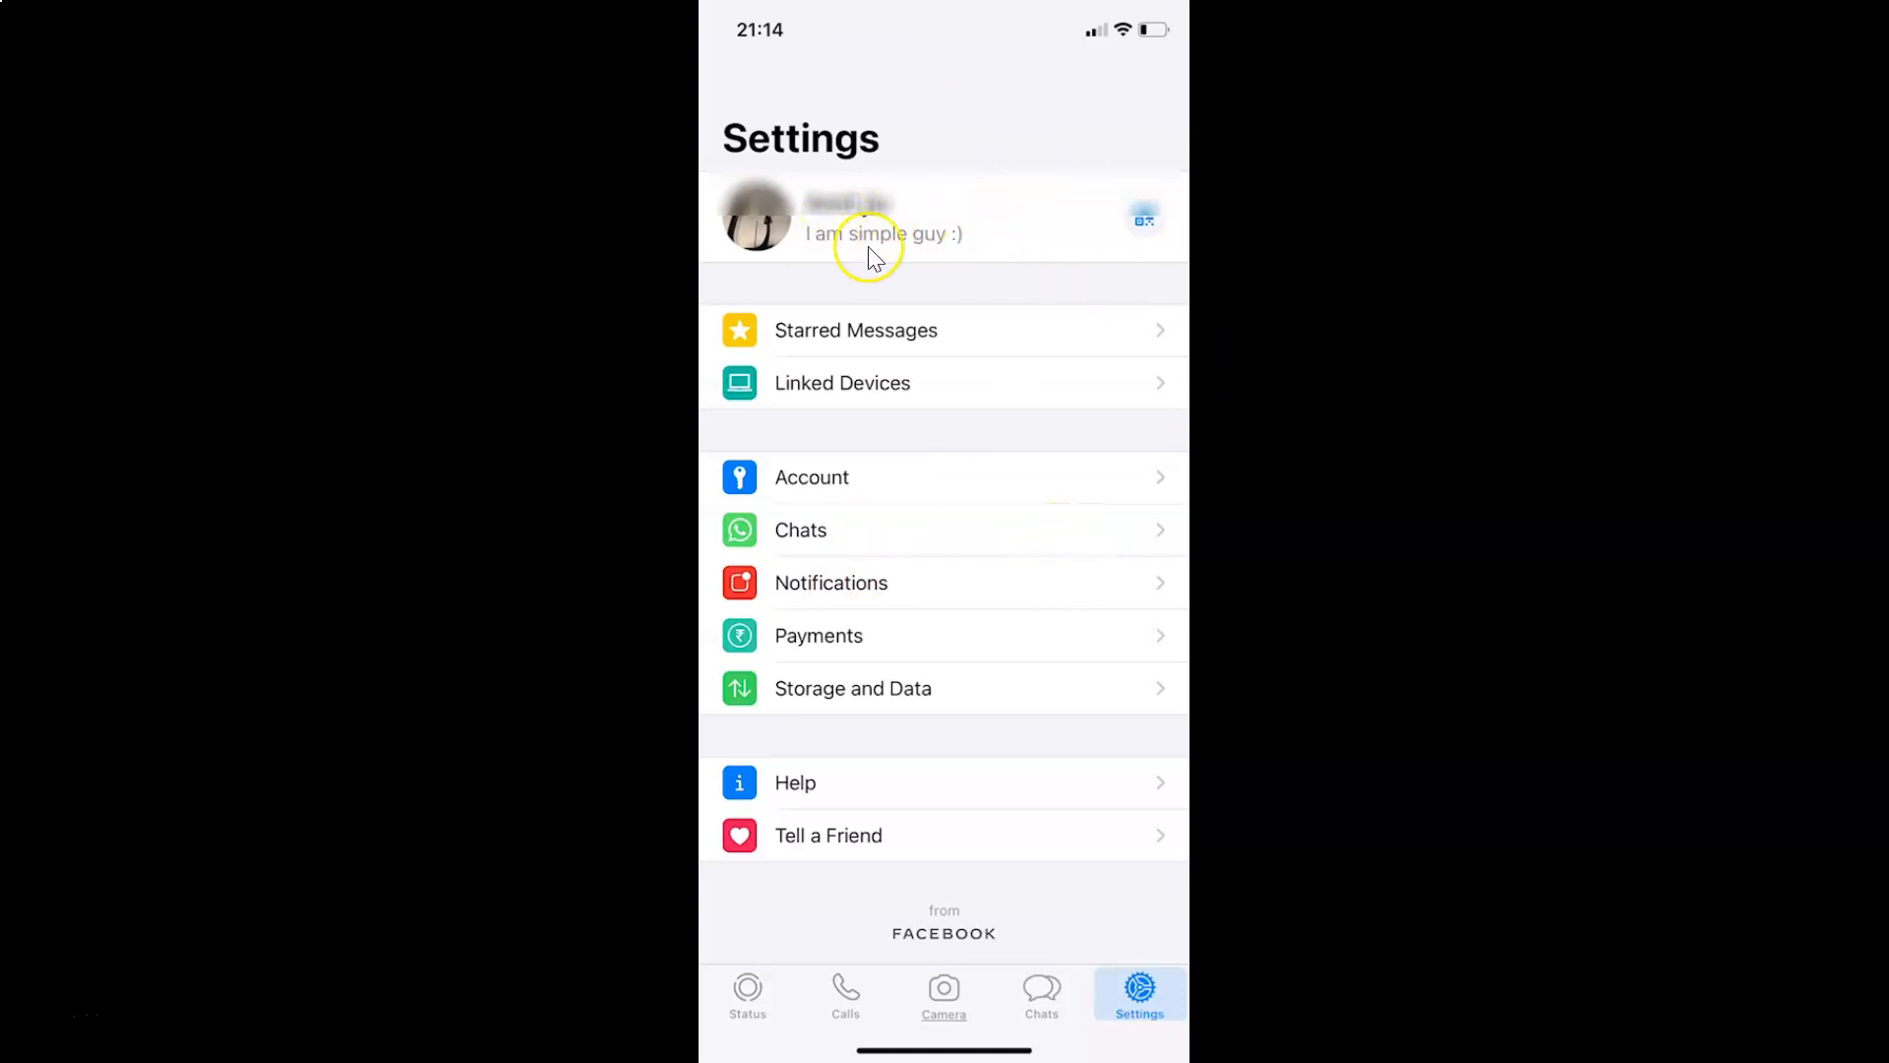
{"action": "mouse_move", "coordinate": [976, 253]}
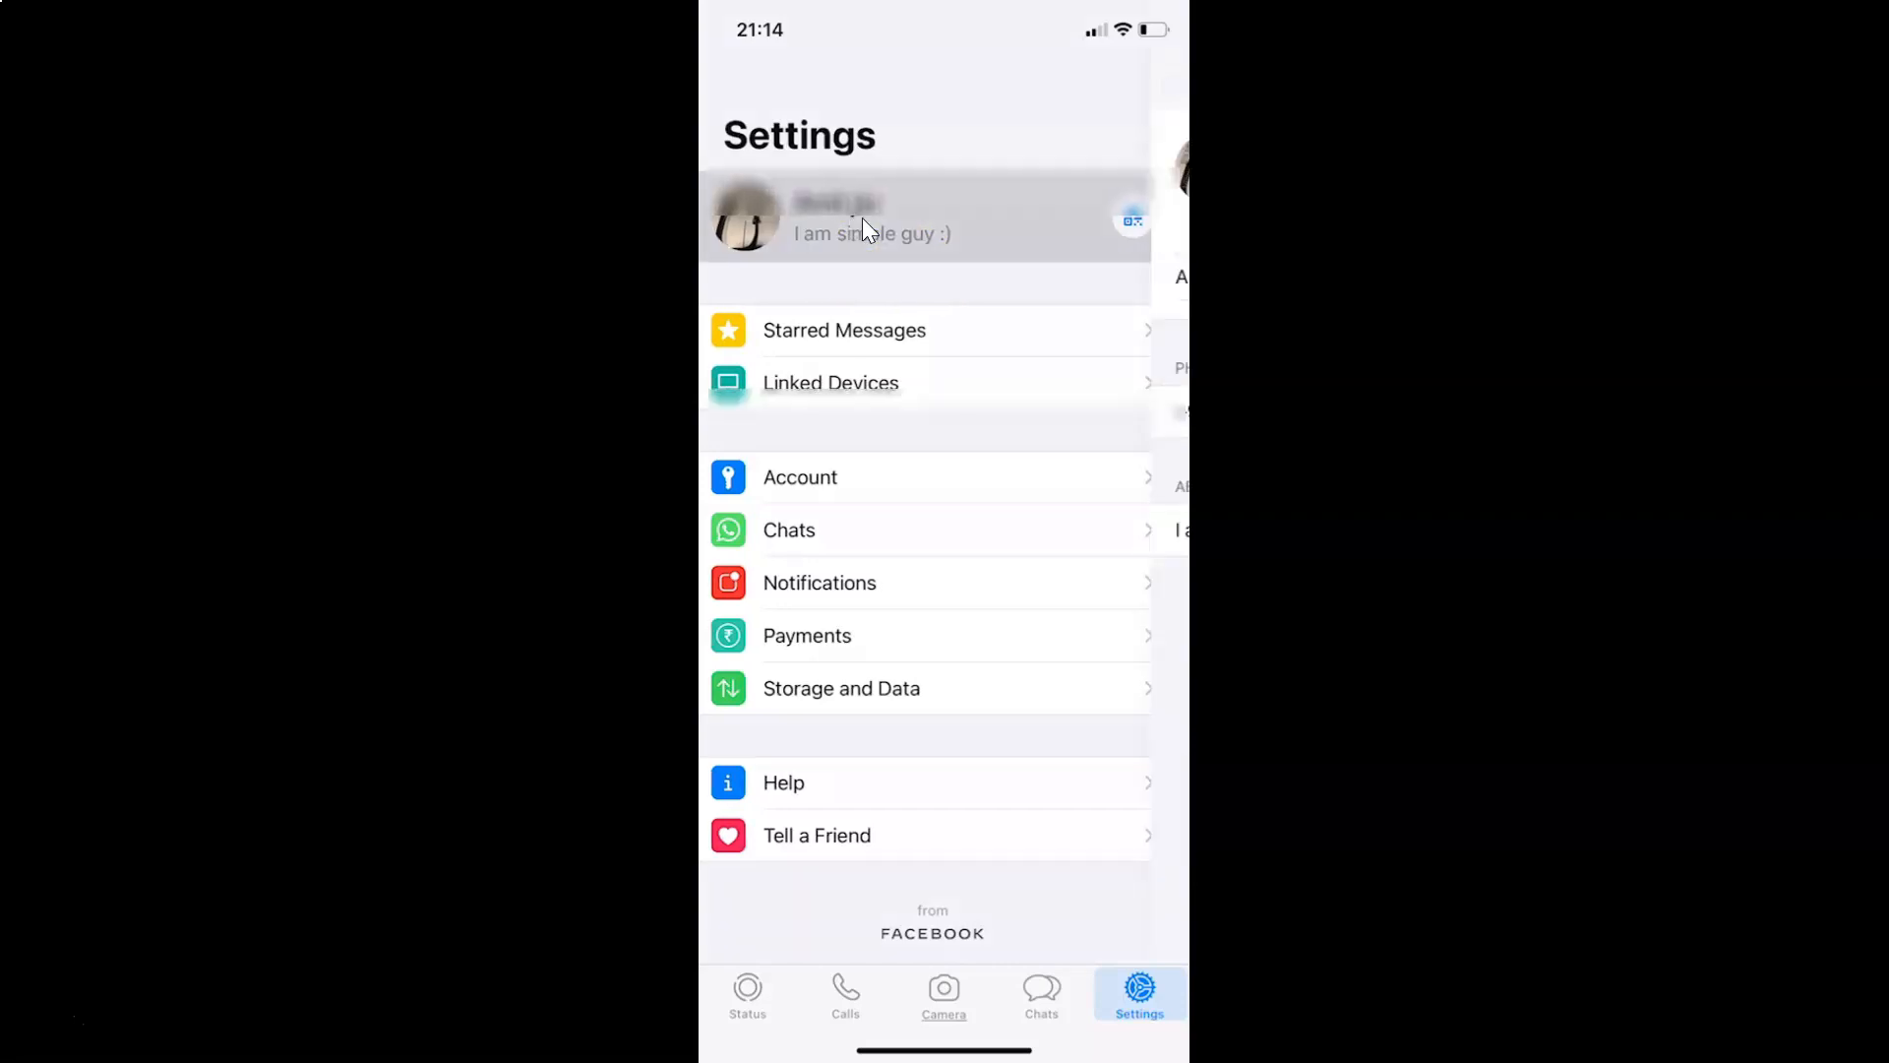
{"action": "left_click", "coordinate": [870, 219]}
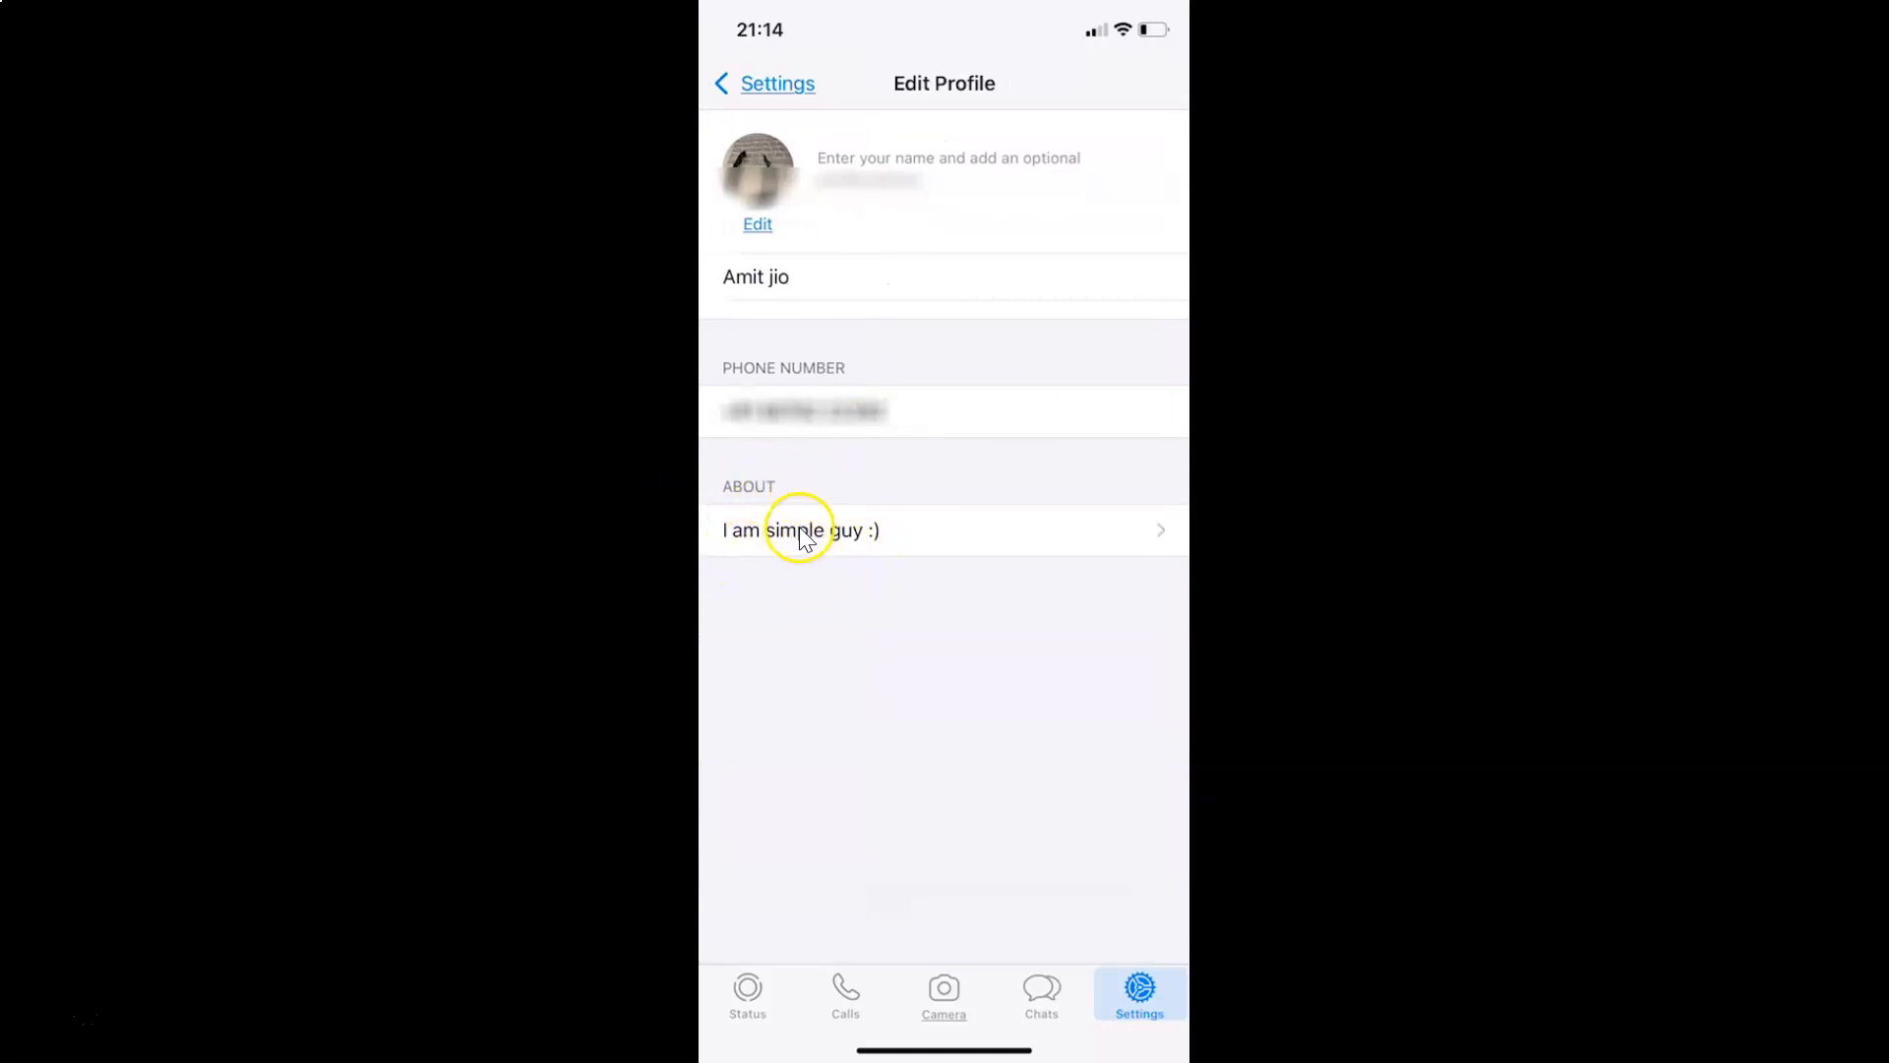
{"action": "mouse_move", "coordinate": [978, 518]}
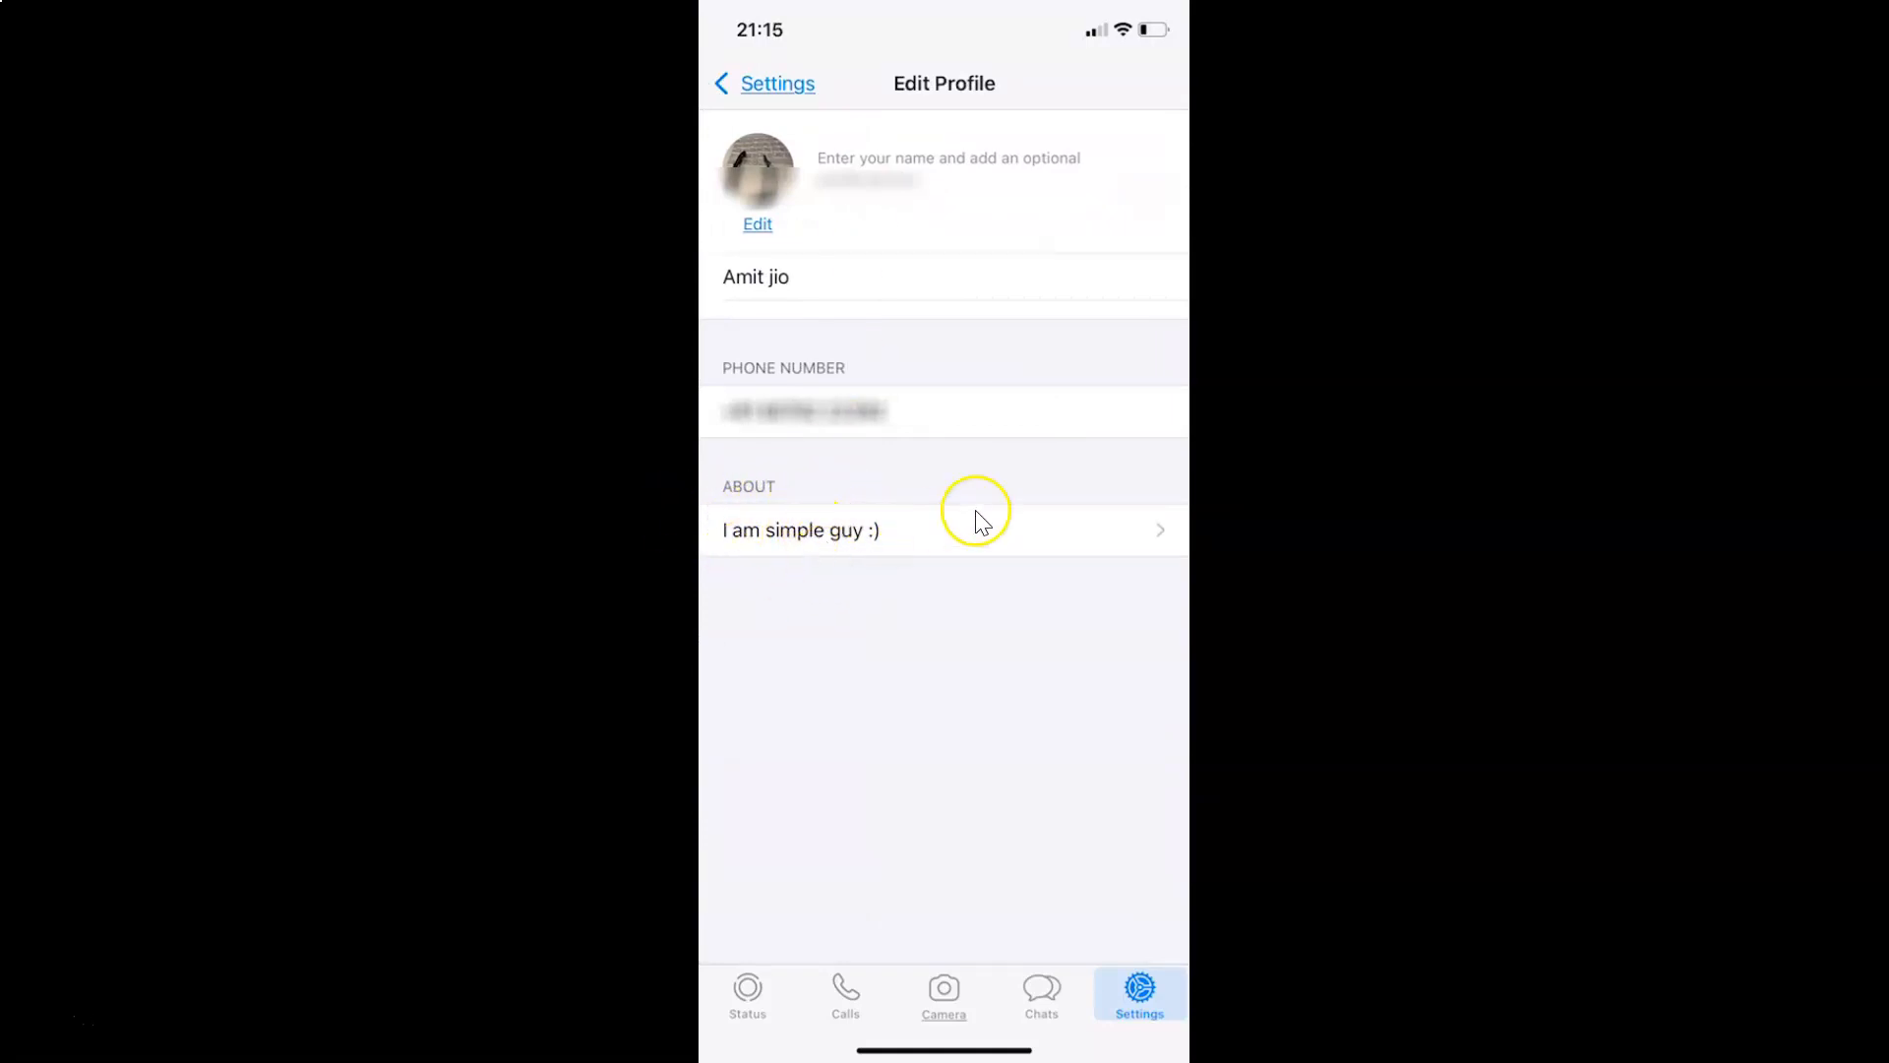
{"action": "mouse_move", "coordinate": [931, 561]}
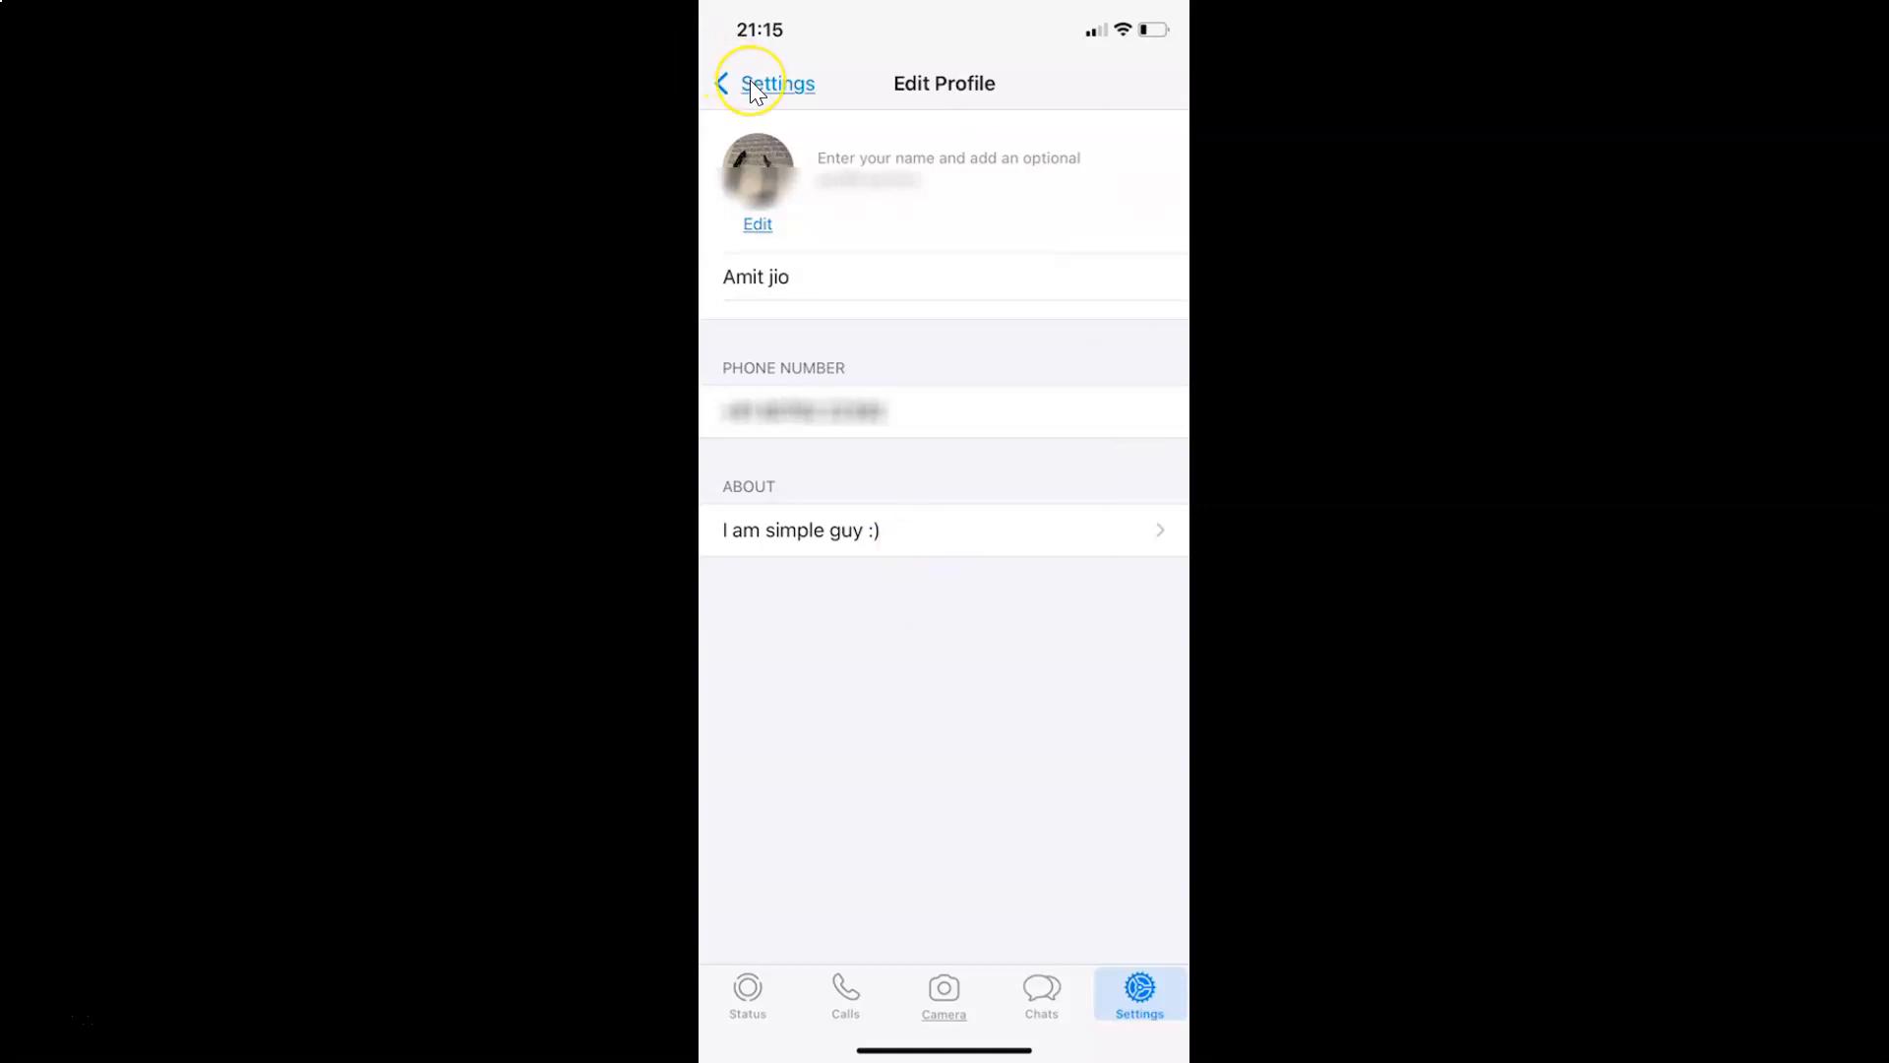
- Navigate from Settings through Account into the Privacy settings
{"action": "left_click", "coordinate": [767, 83]}
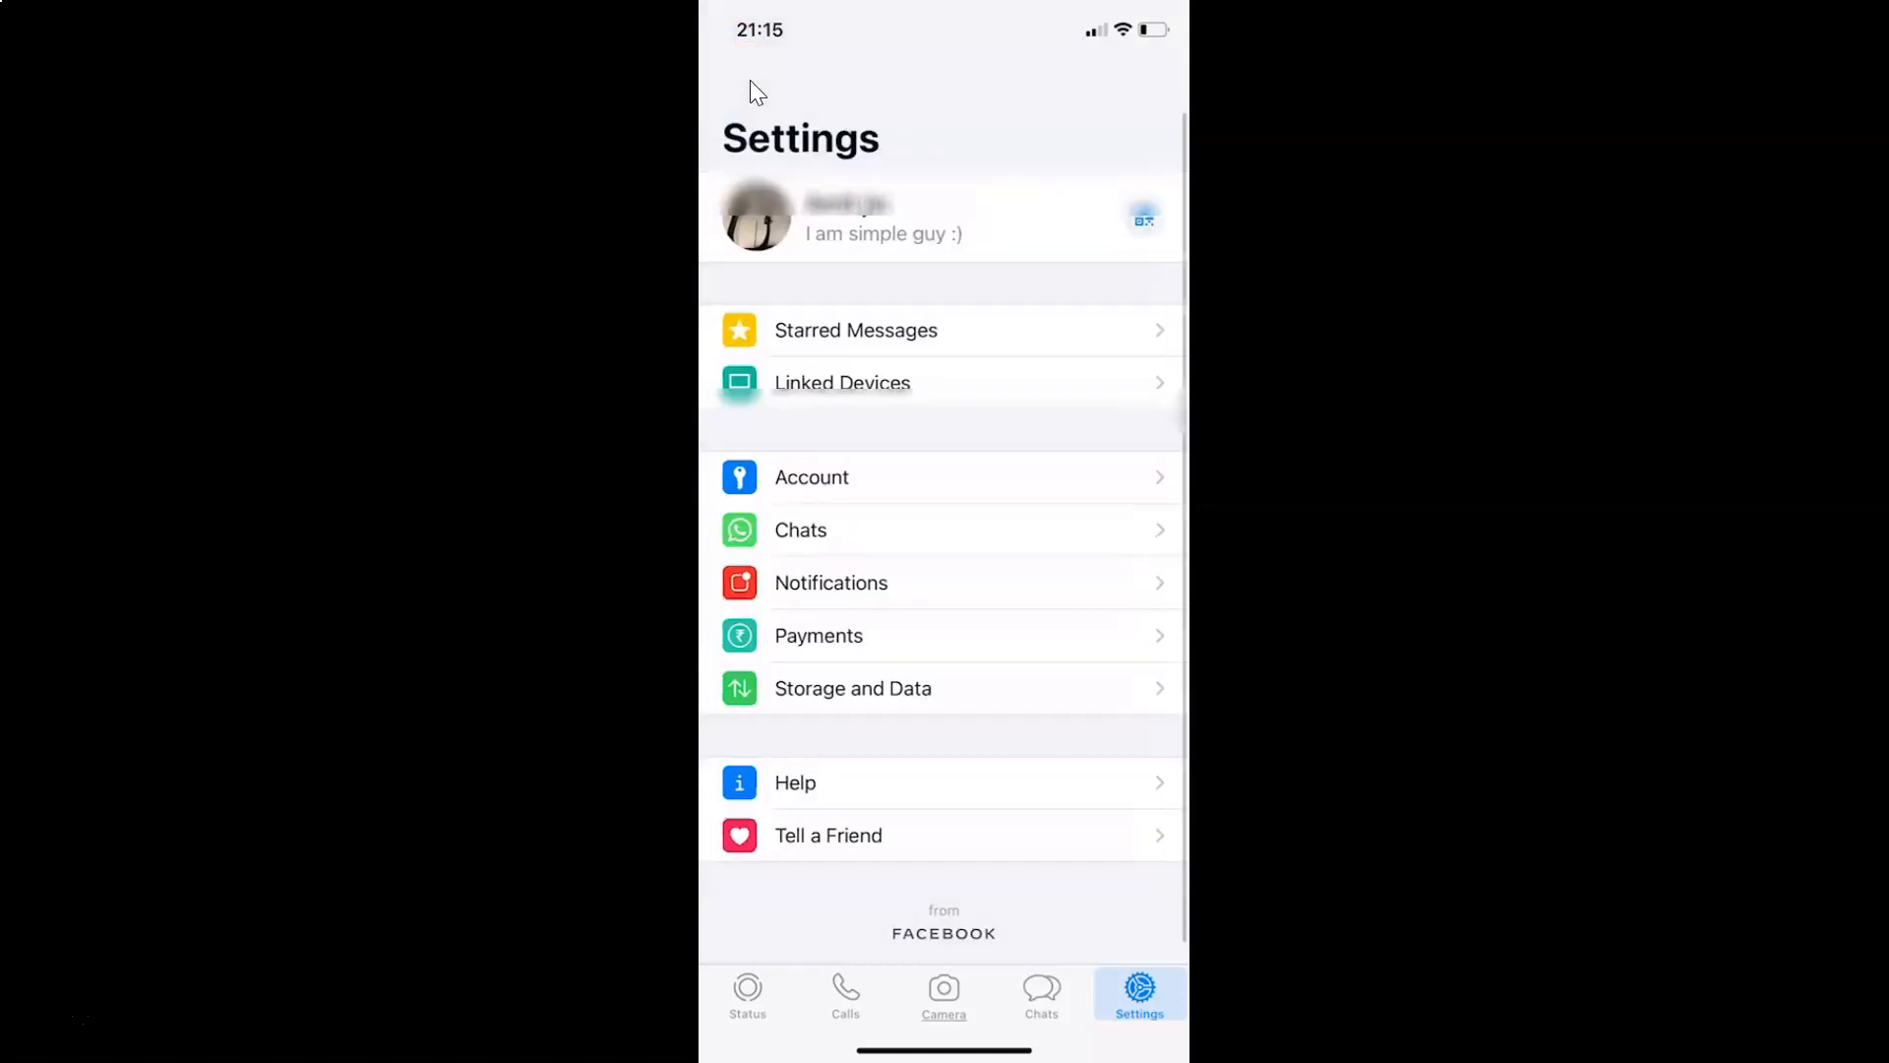
{"action": "mouse_move", "coordinate": [1056, 596]}
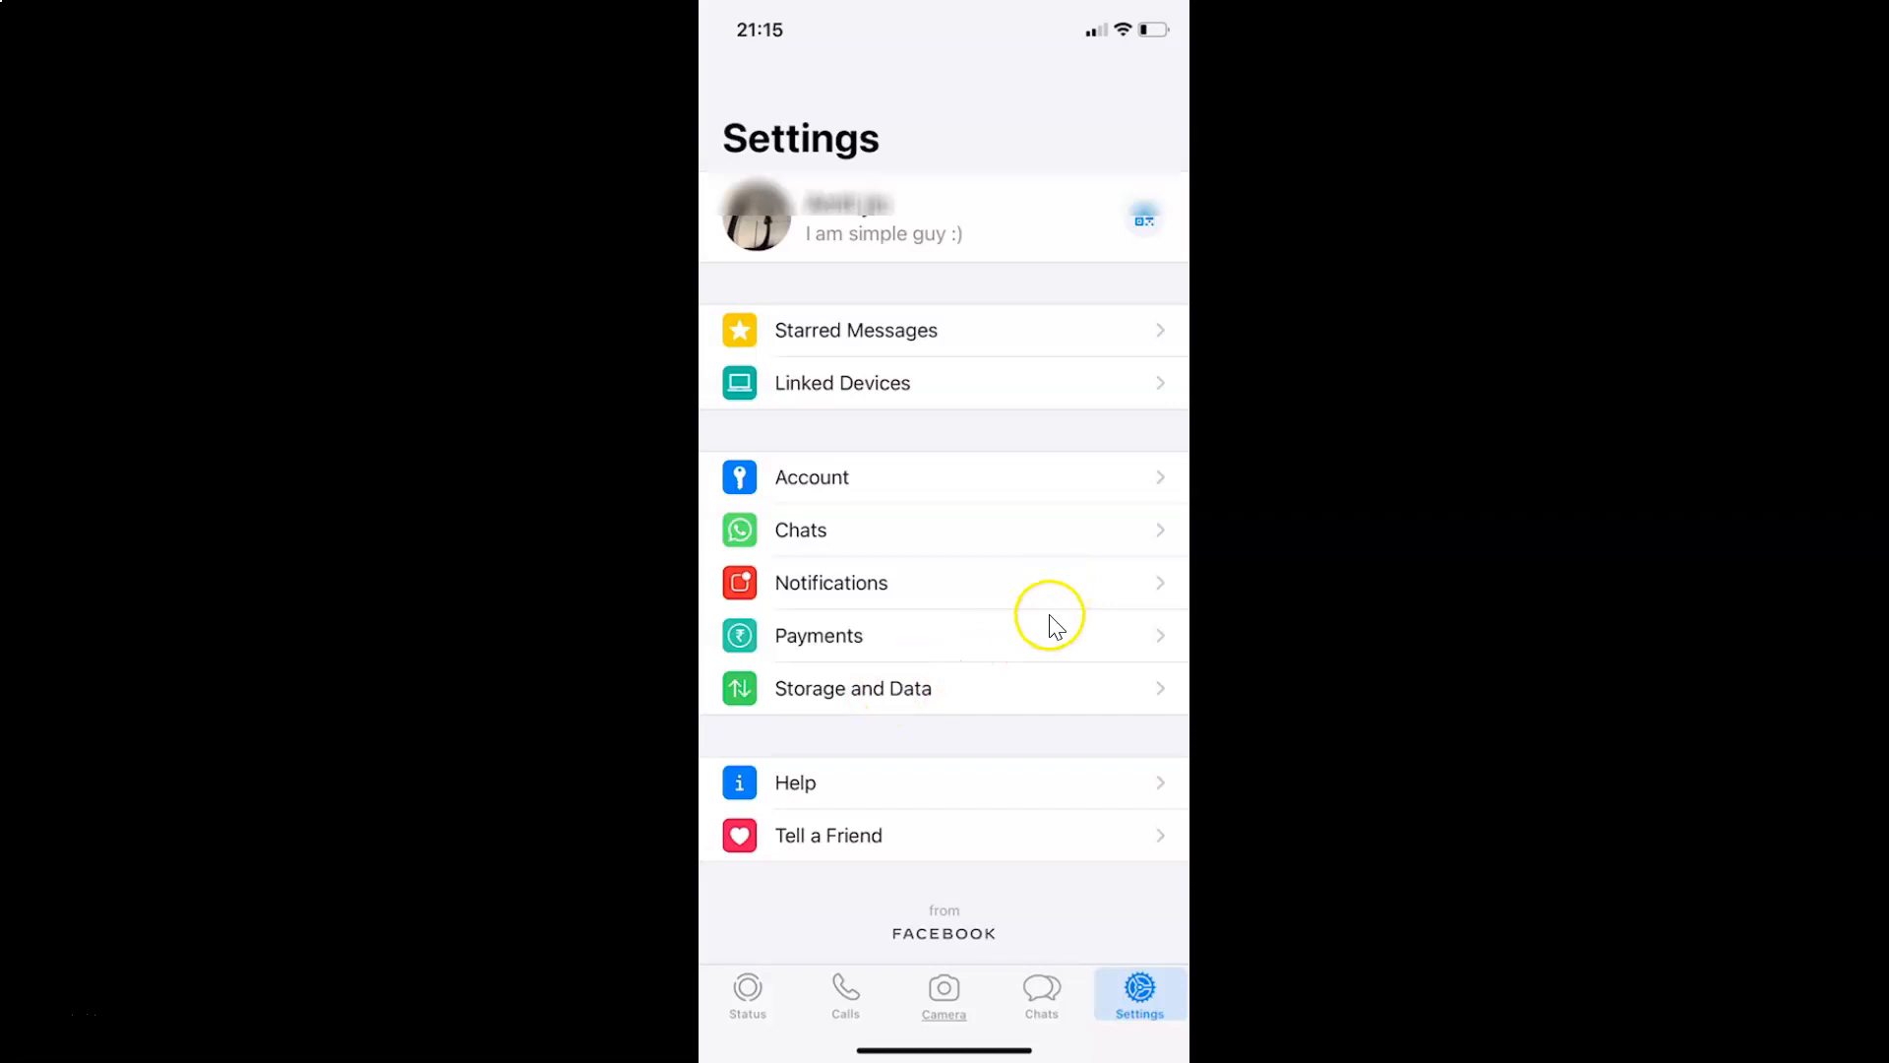
{"action": "mouse_move", "coordinate": [825, 476]}
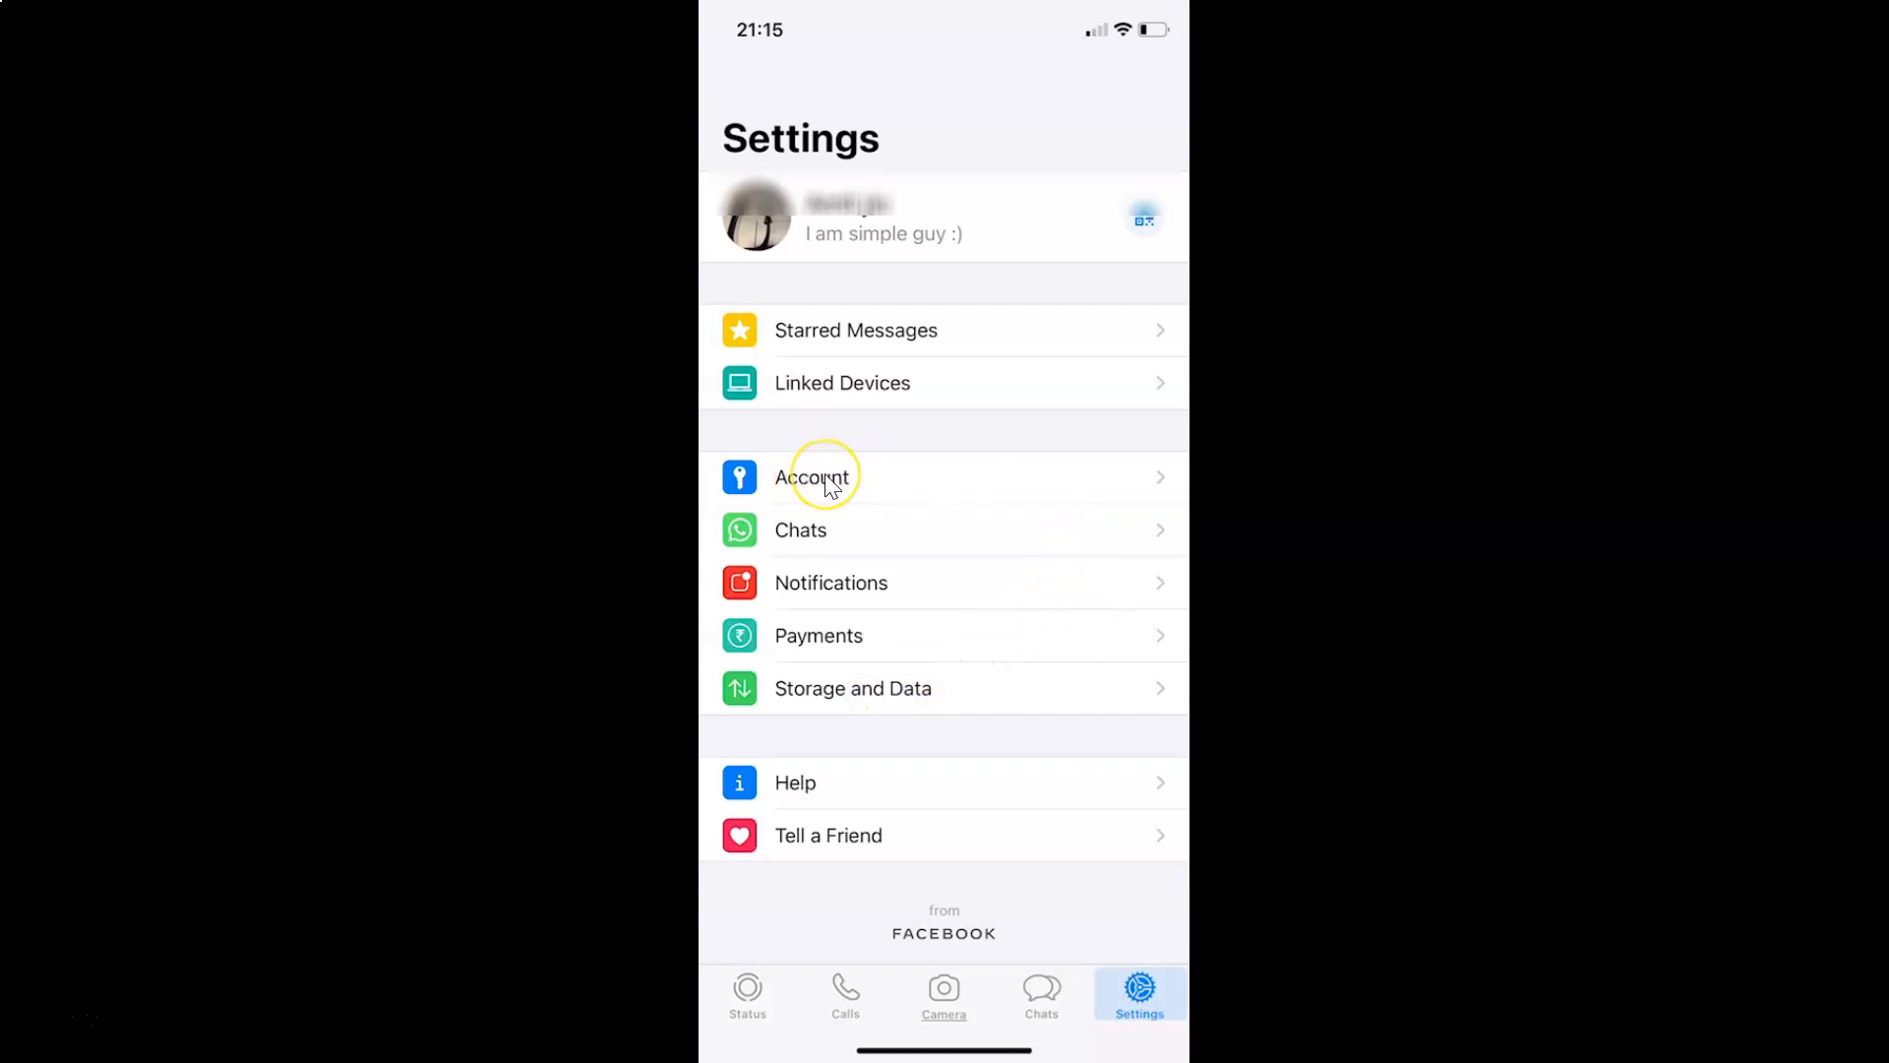
{"action": "left_click", "coordinate": [813, 476]}
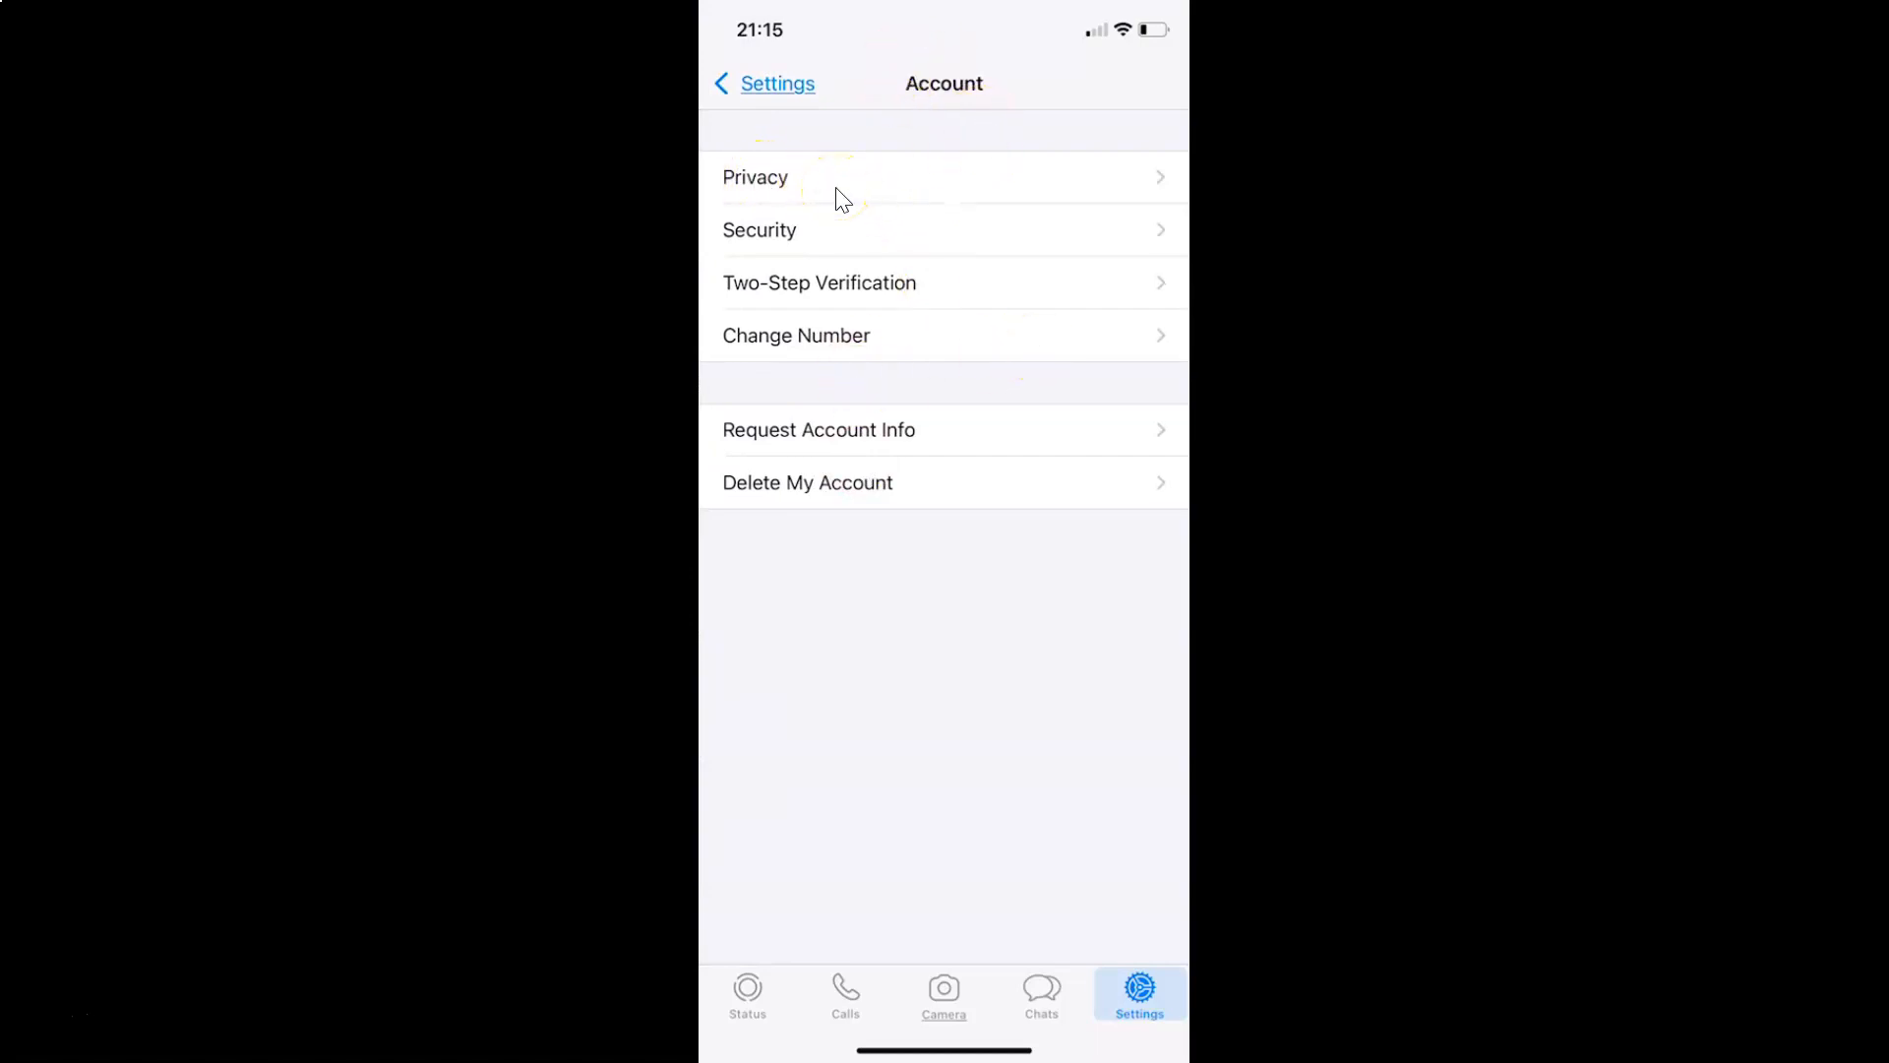
{"action": "left_click", "coordinate": [756, 177]}
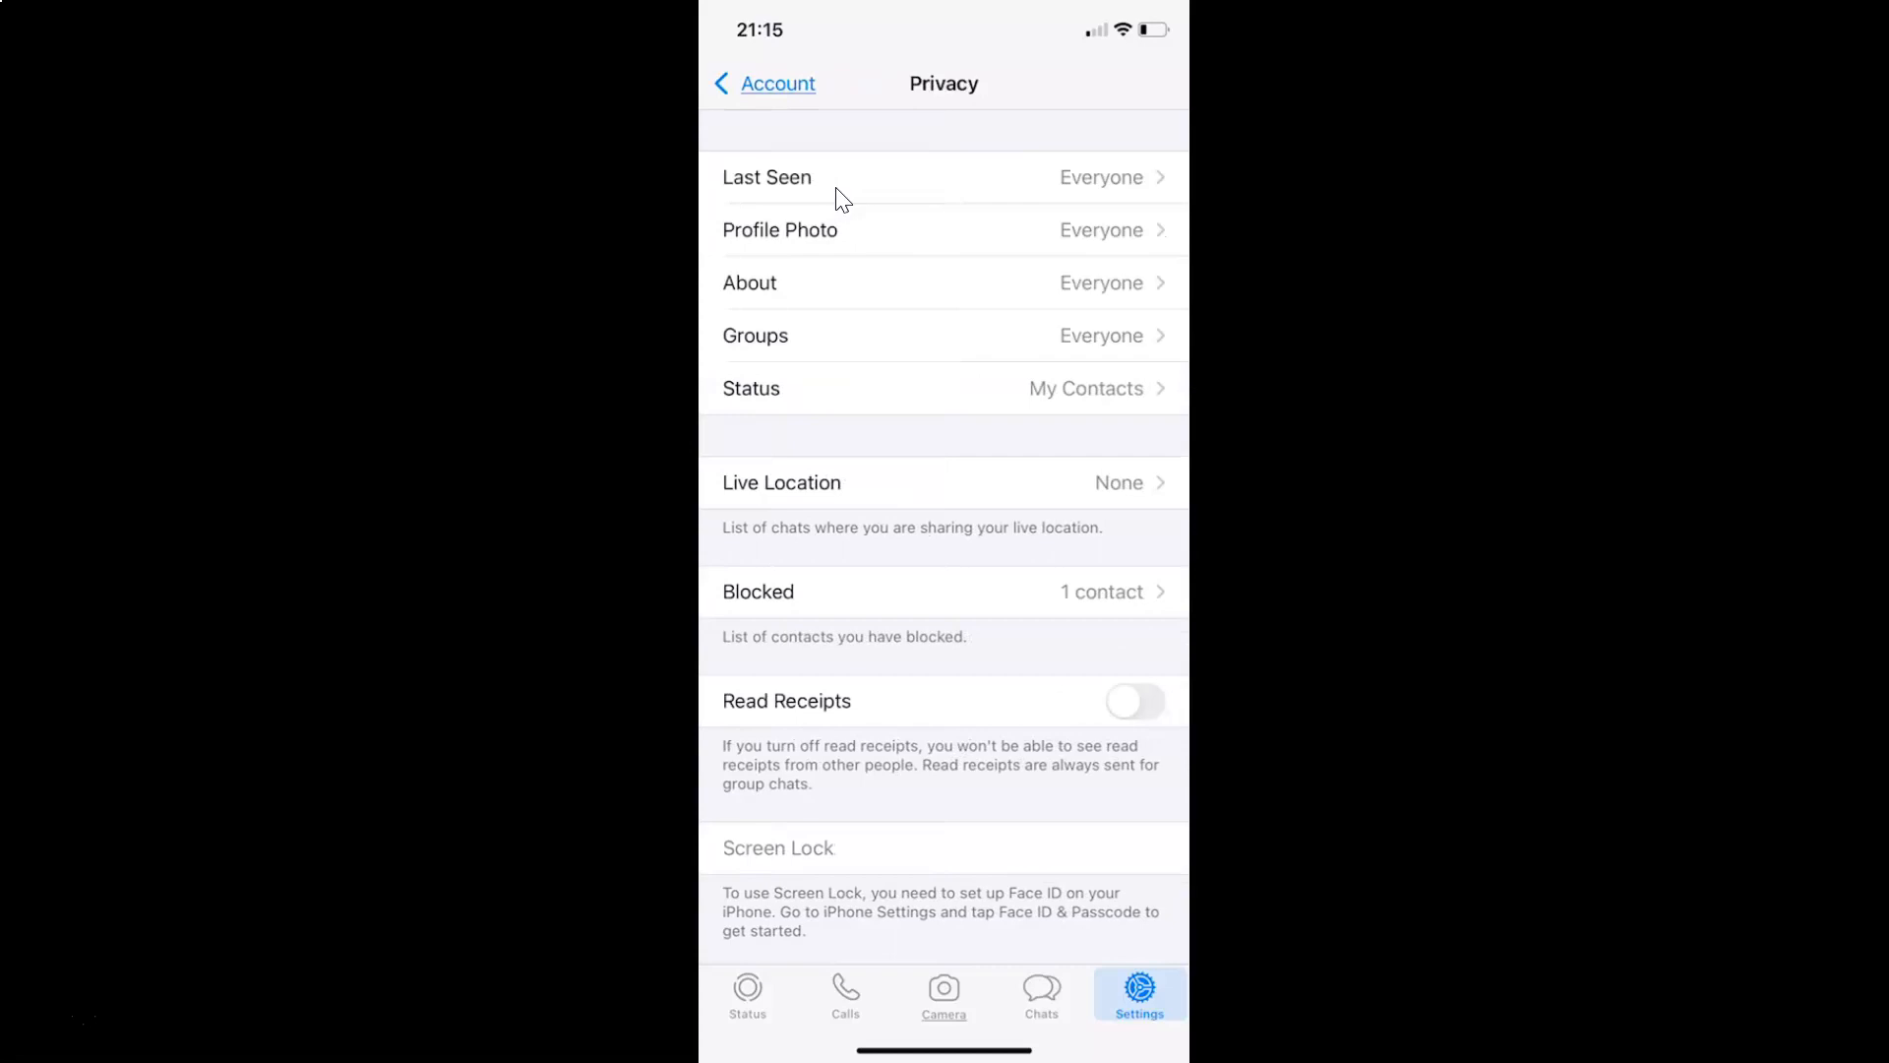
{"action": "mouse_move", "coordinate": [1006, 97]}
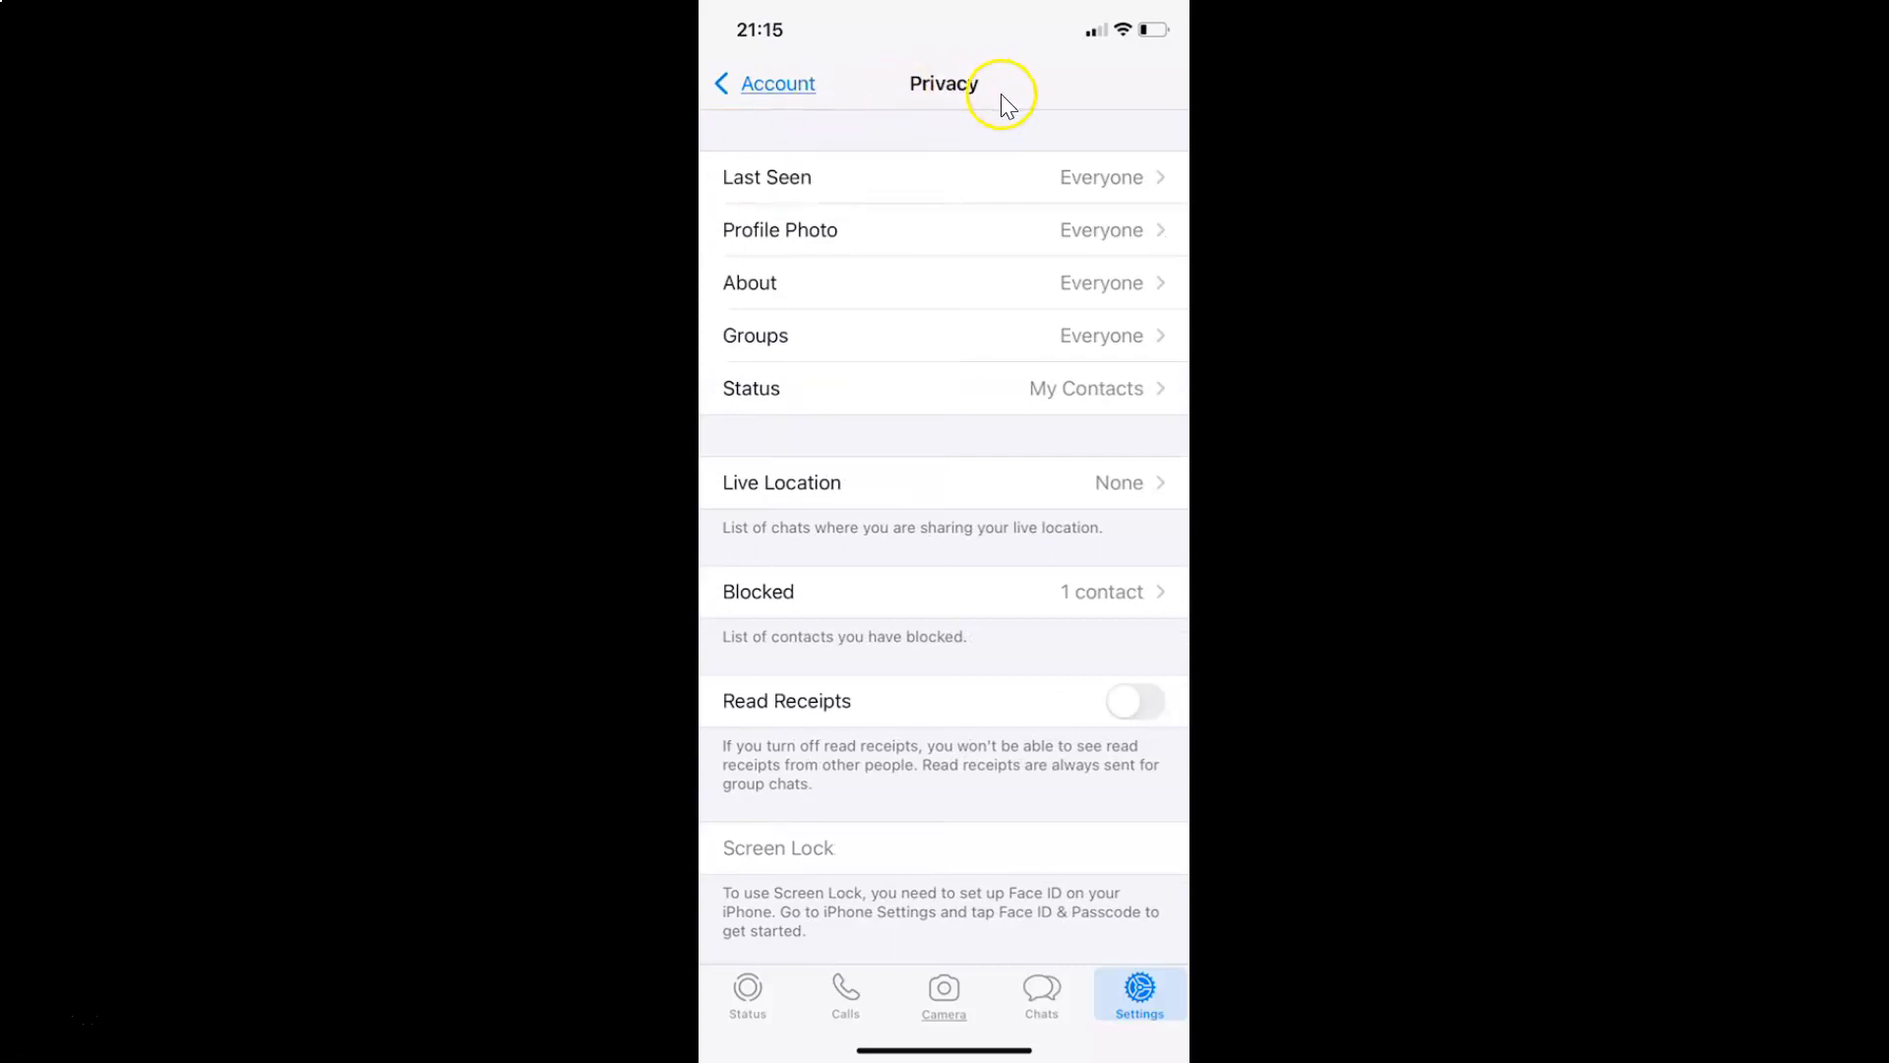
{"action": "mouse_move", "coordinate": [1043, 455]}
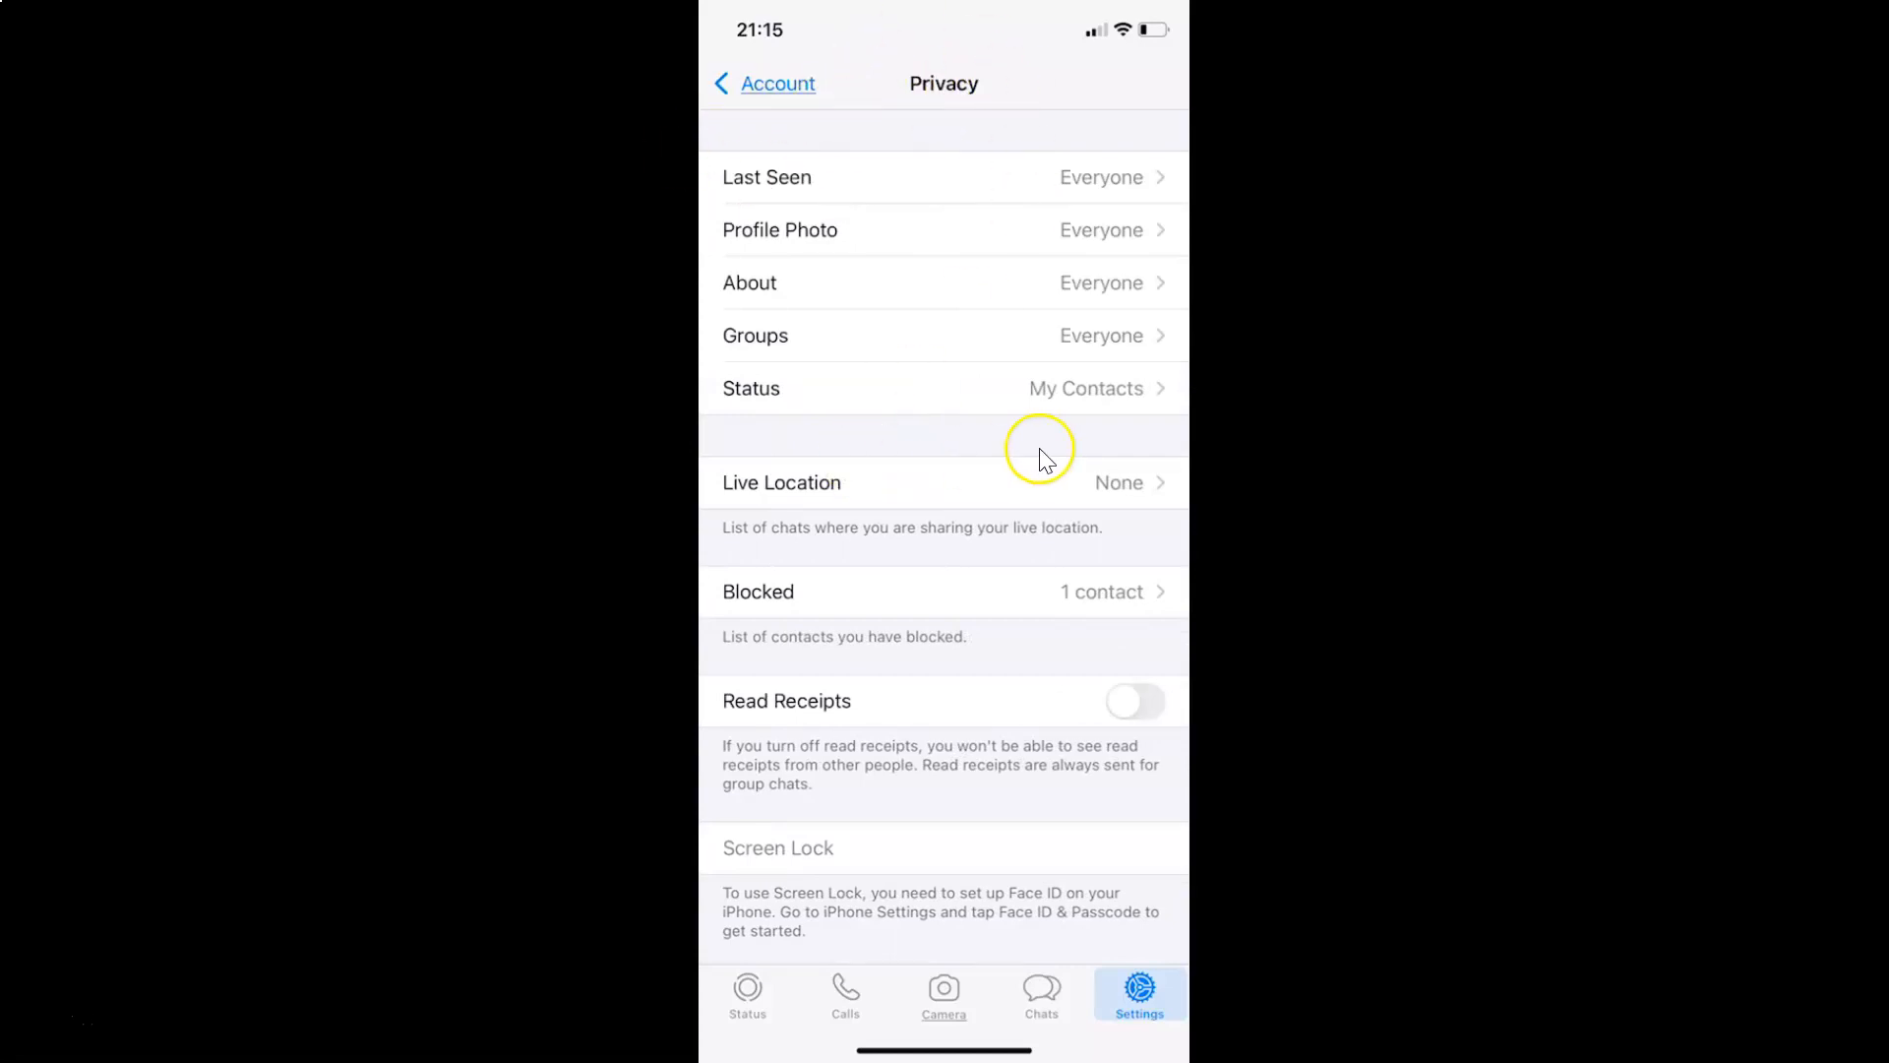
{"action": "mouse_move", "coordinate": [835, 297]}
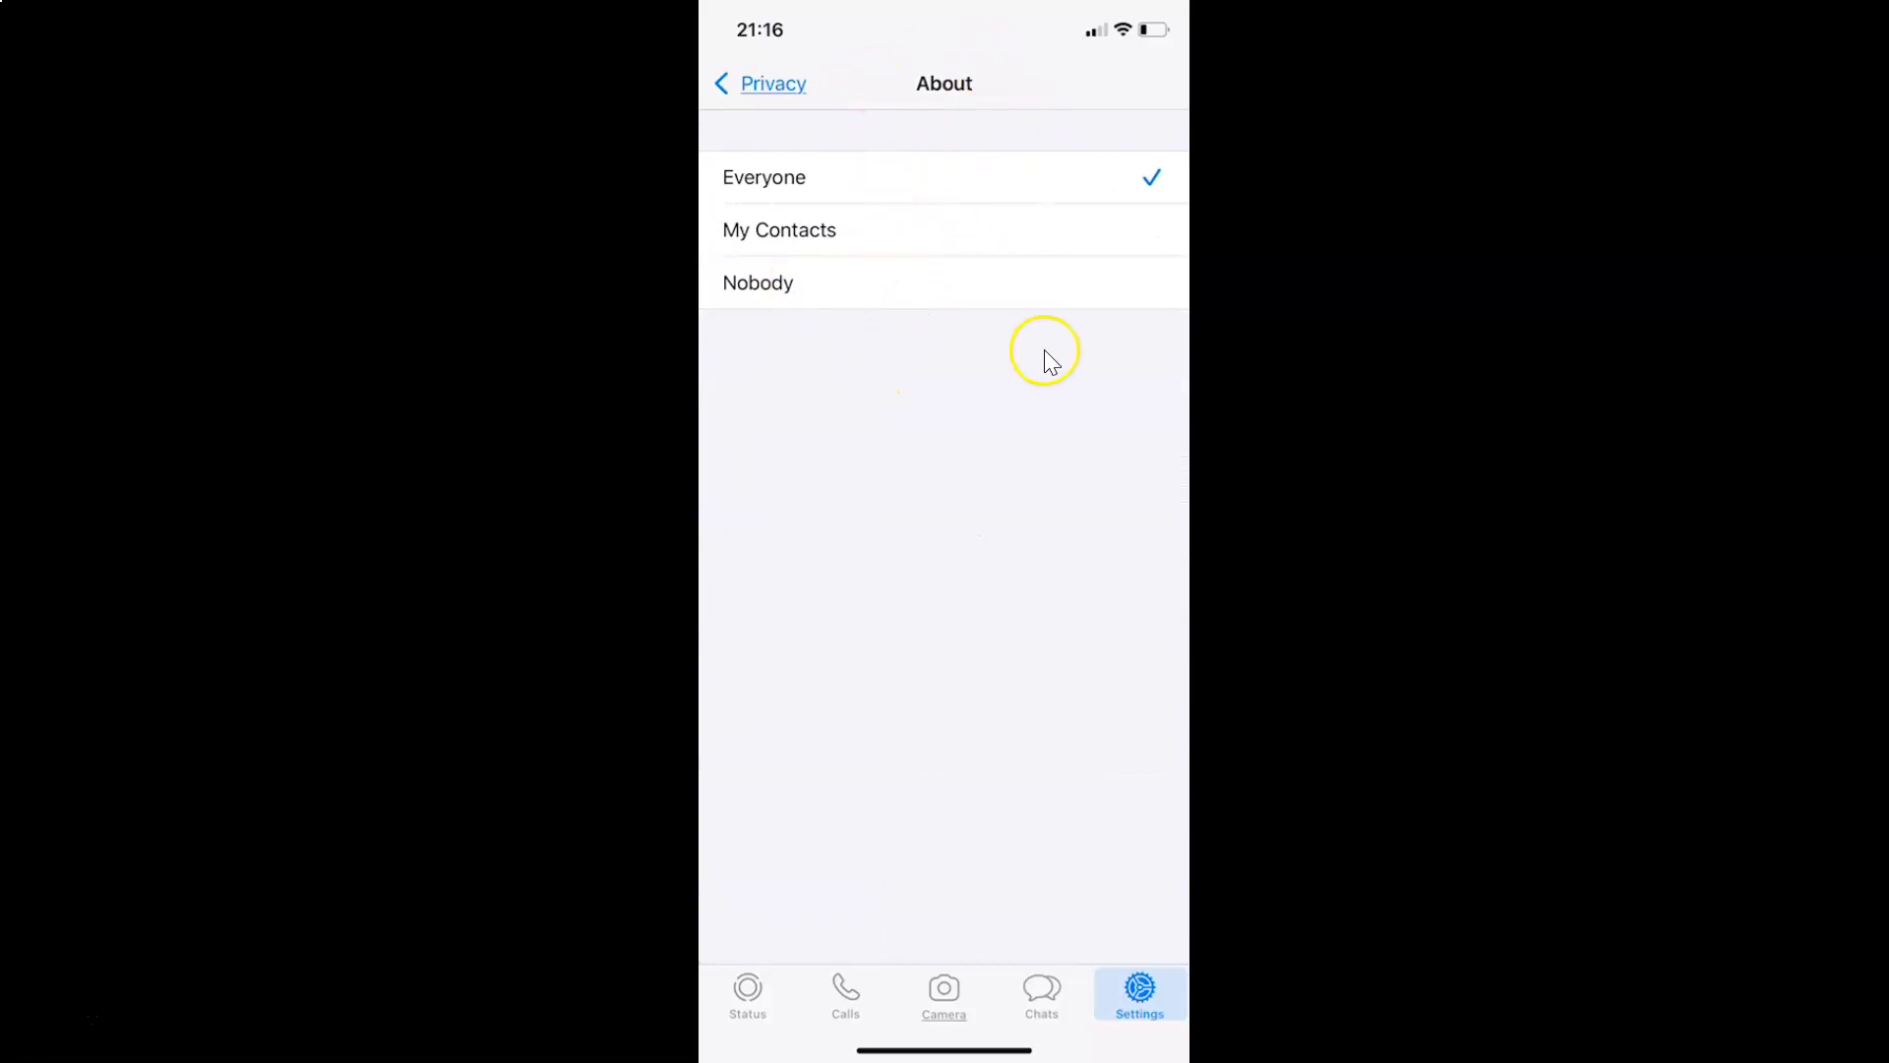
{"action": "mouse_move", "coordinate": [1006, 315]}
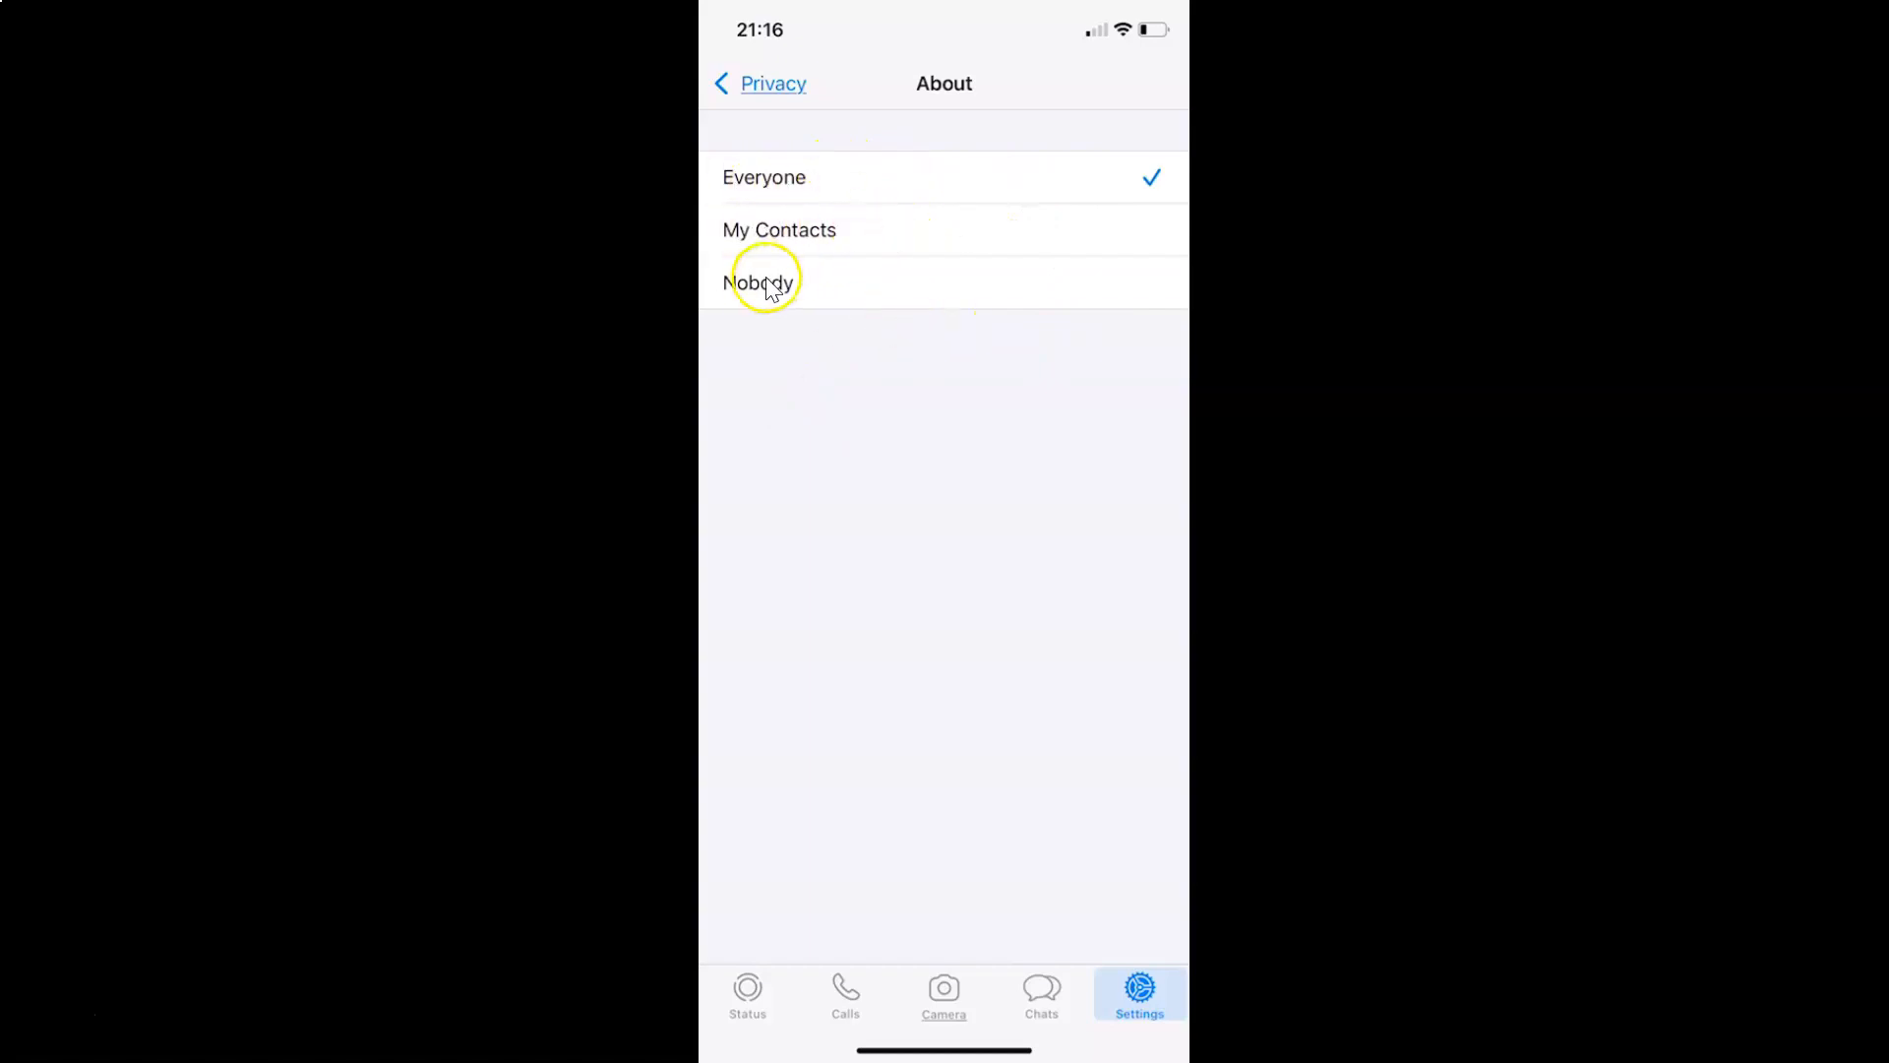
{"action": "mouse_move", "coordinate": [760, 181]}
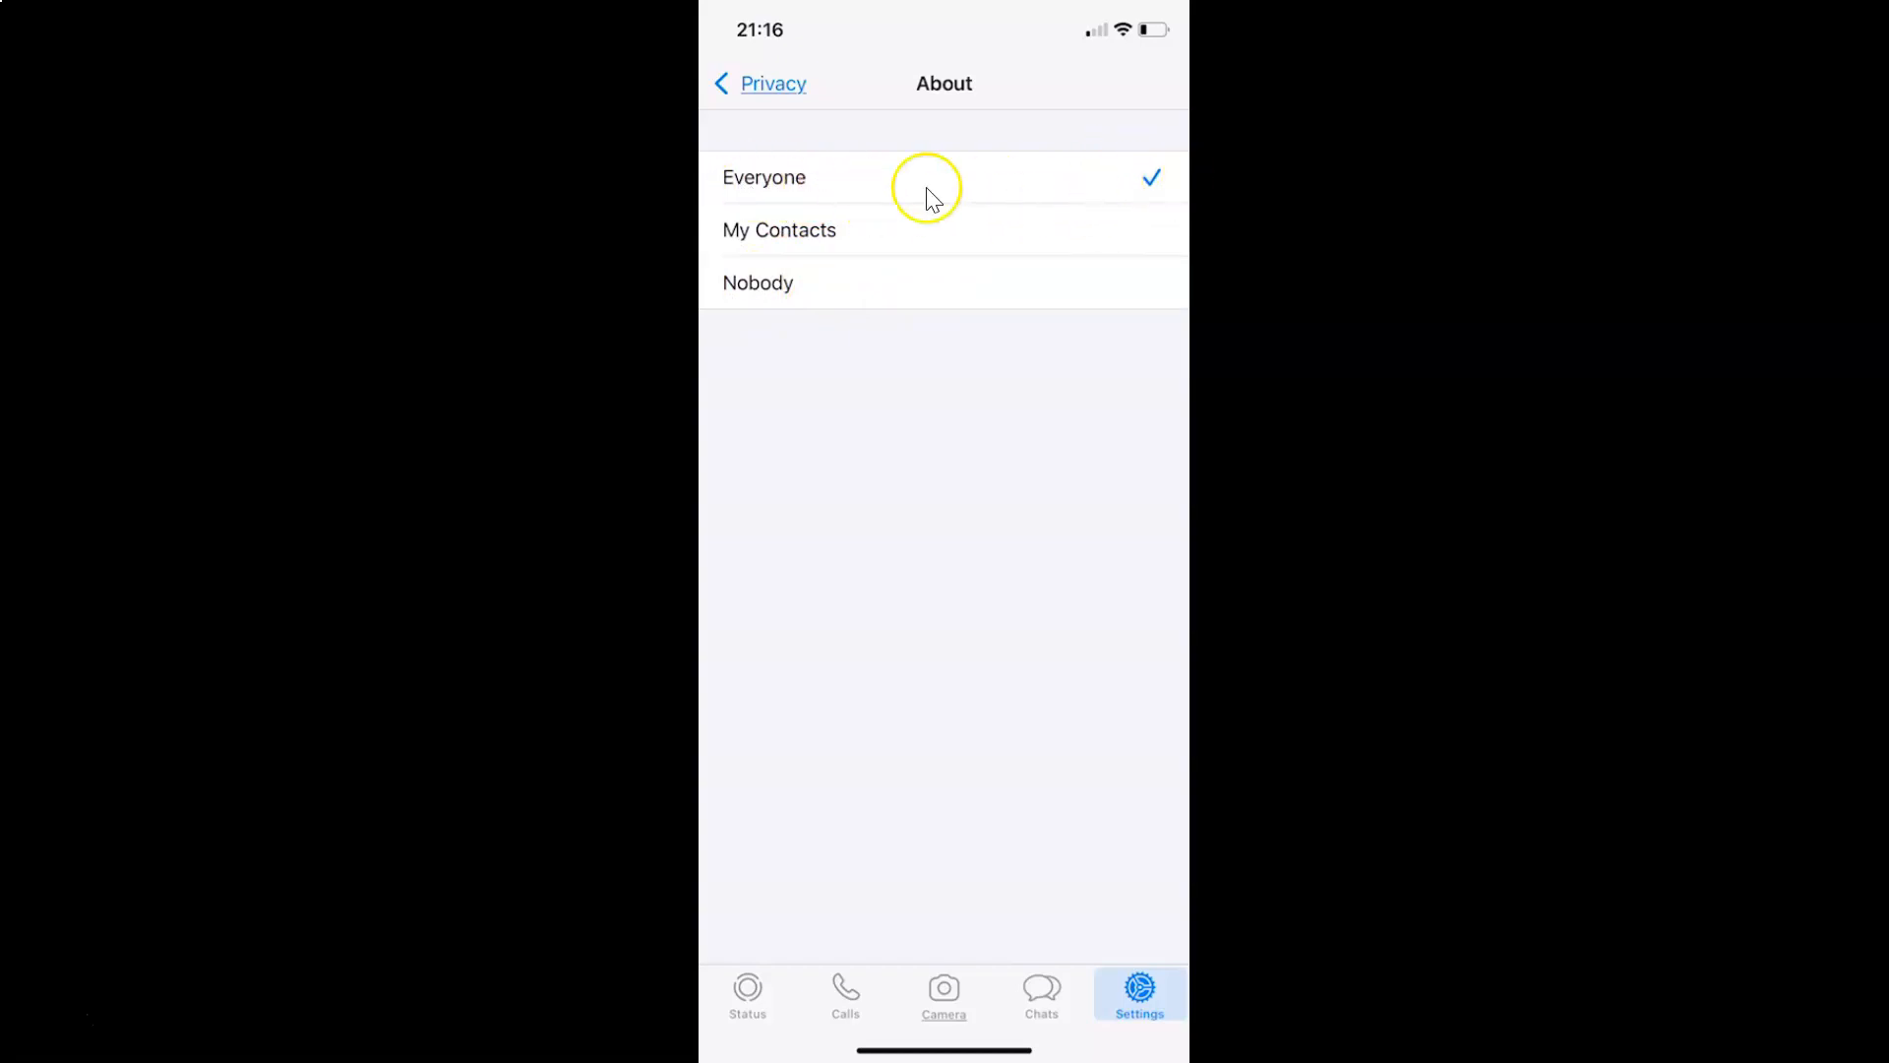
{"action": "mouse_move", "coordinate": [726, 215]}
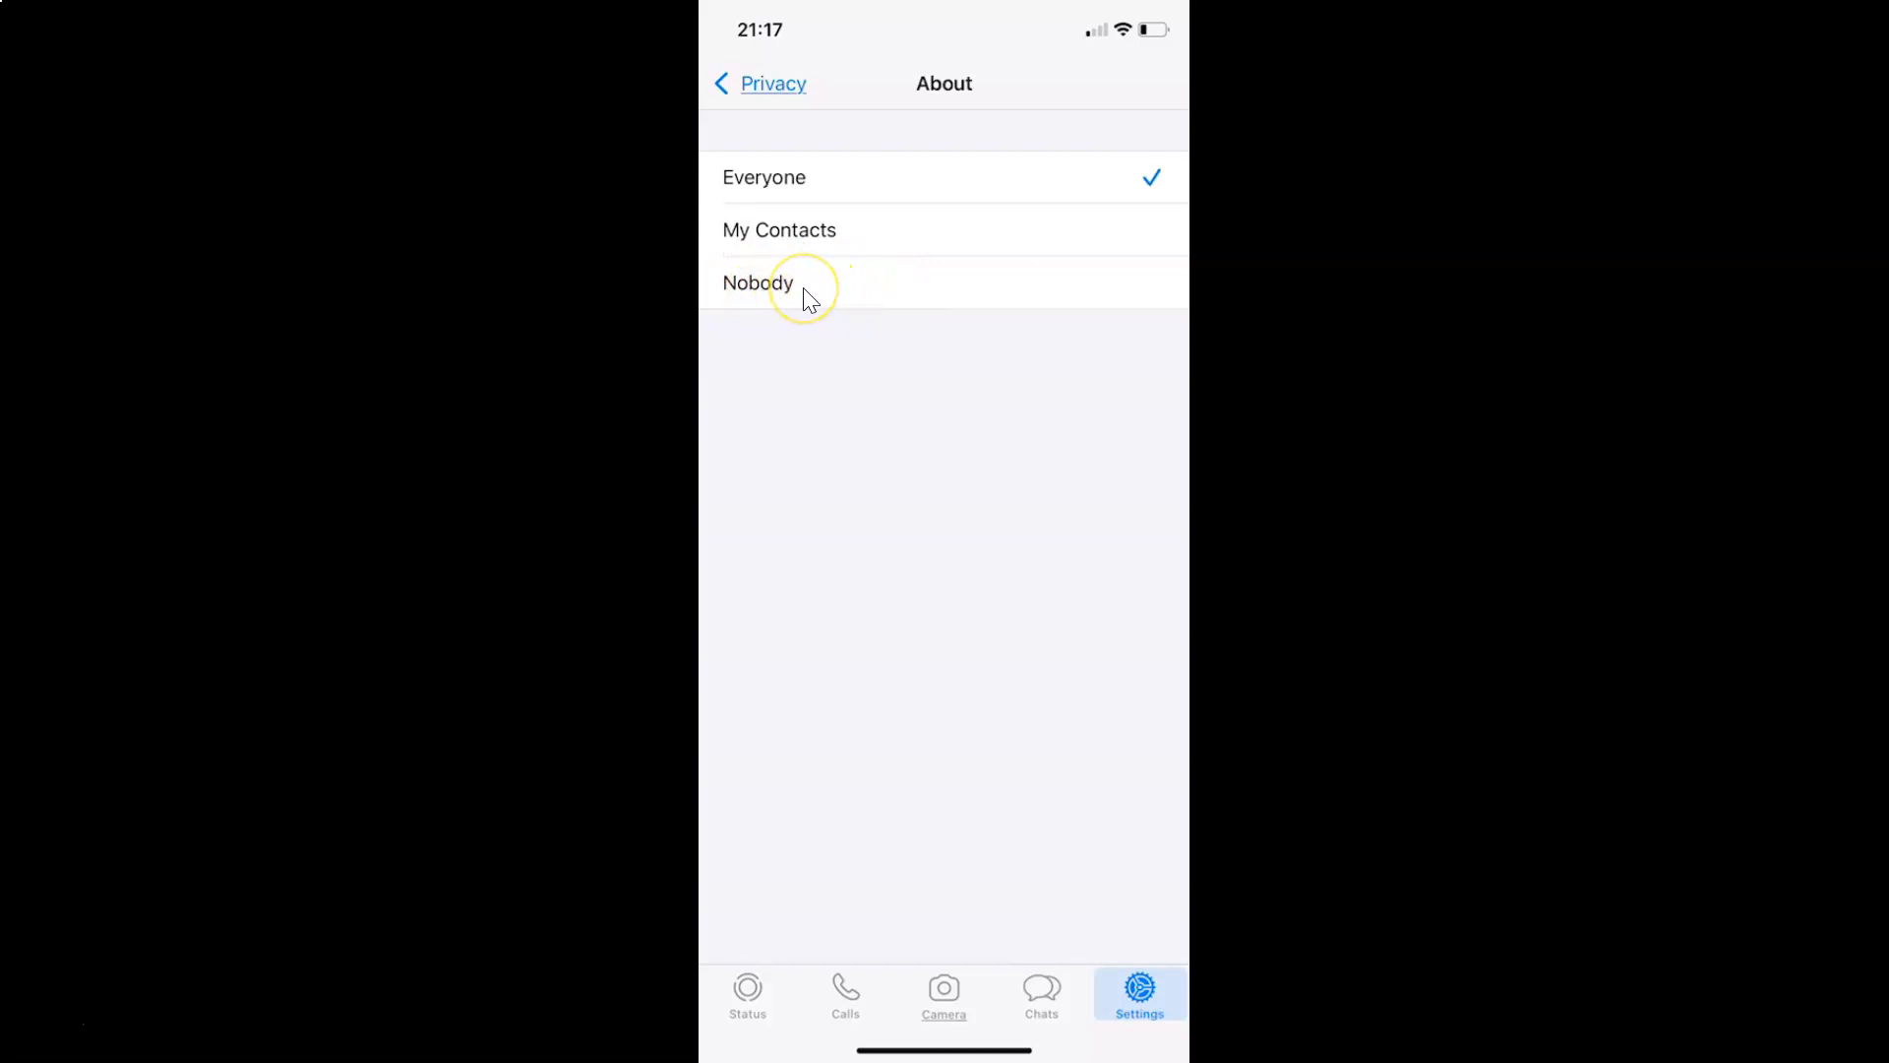
- Set About visibility to Nobody instead of Everyone
{"action": "left_click", "coordinate": [758, 281]}
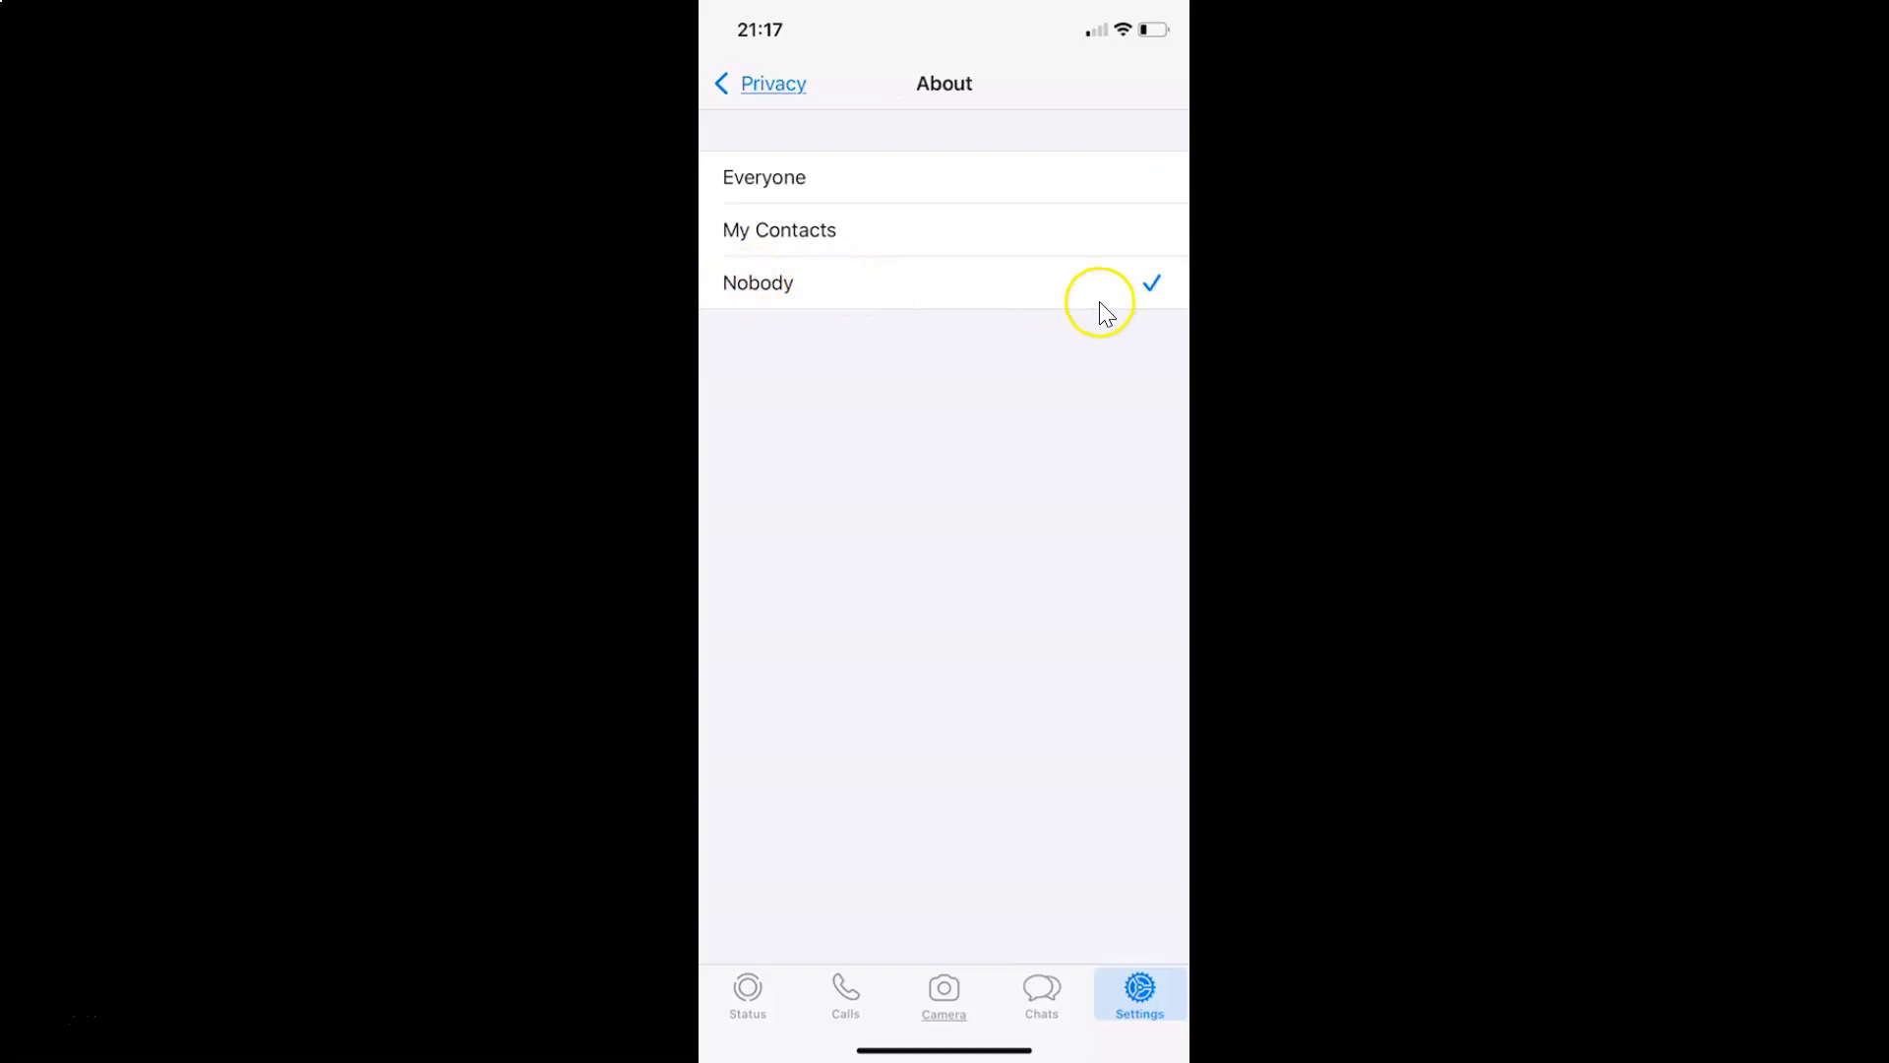
{"action": "mouse_move", "coordinate": [771, 290]}
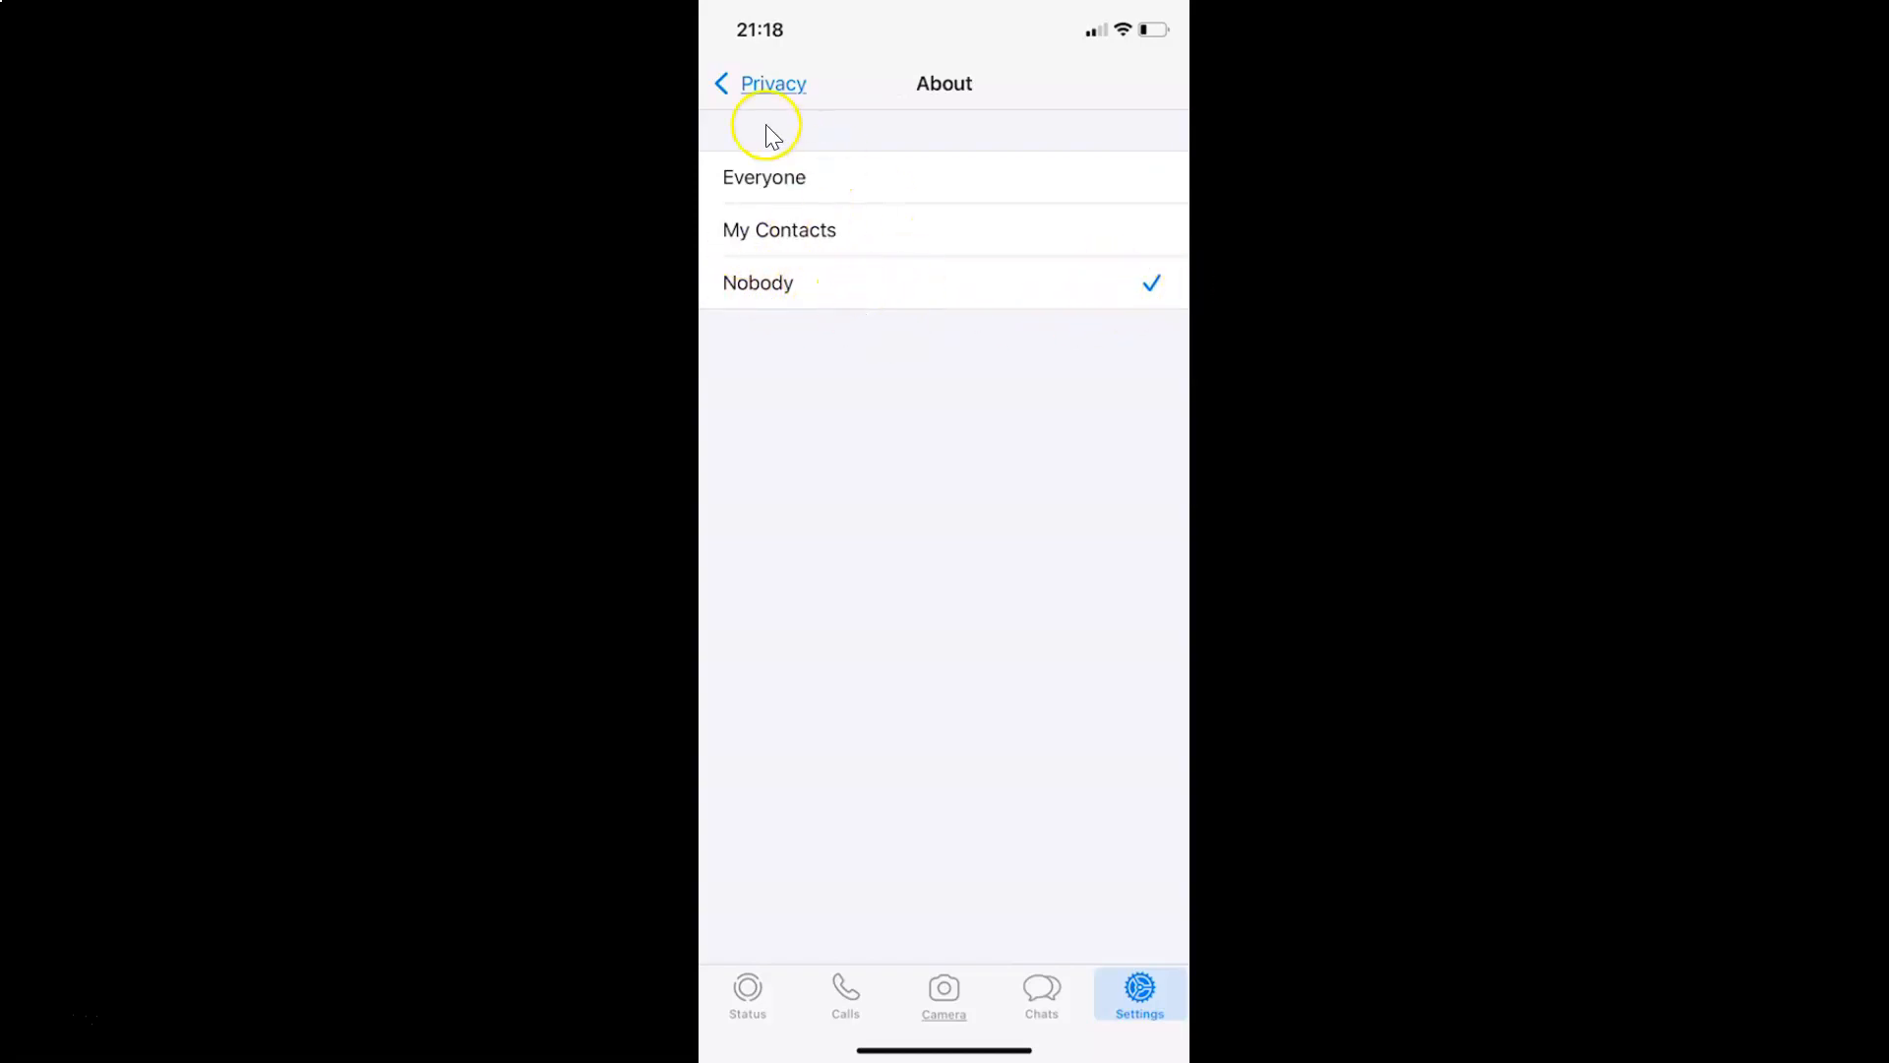
- Back out through Privacy and Settings, confirming About reads Nobody, to the Chats list
{"action": "left_click", "coordinate": [760, 82]}
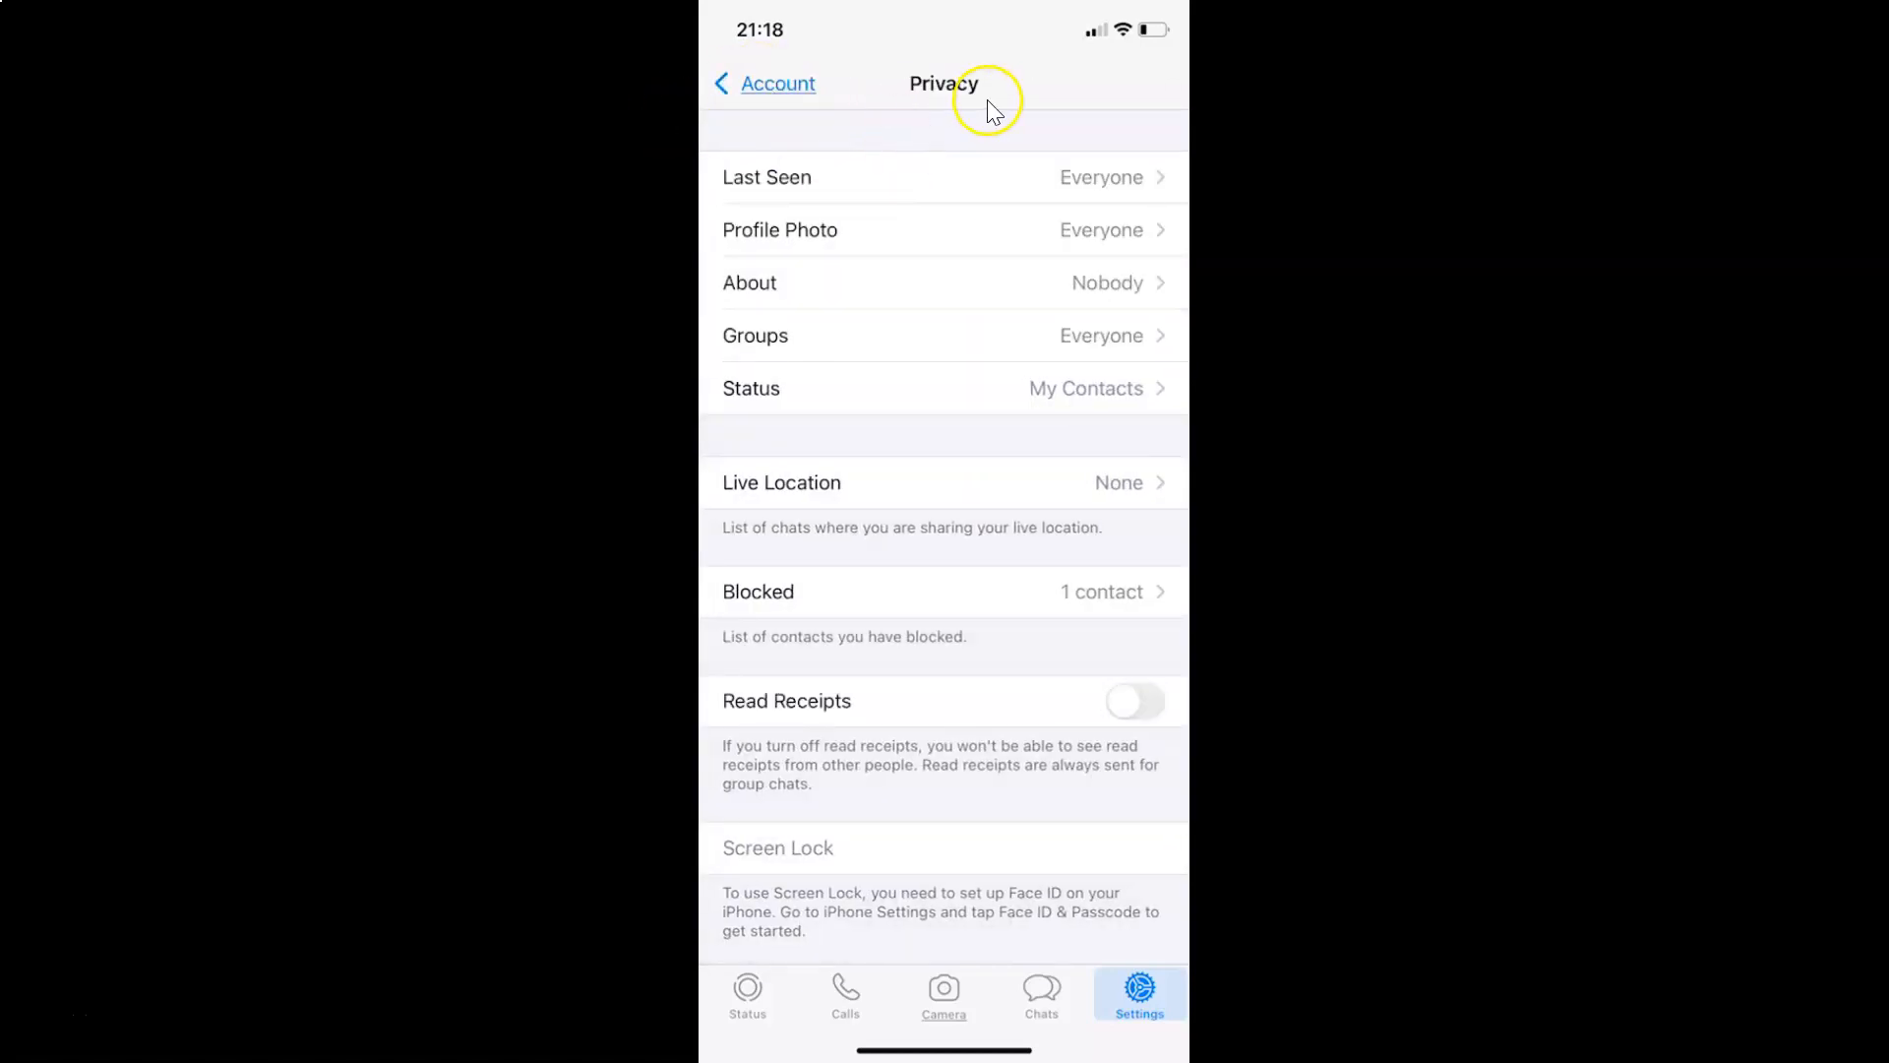
{"action": "mouse_move", "coordinate": [1096, 301]}
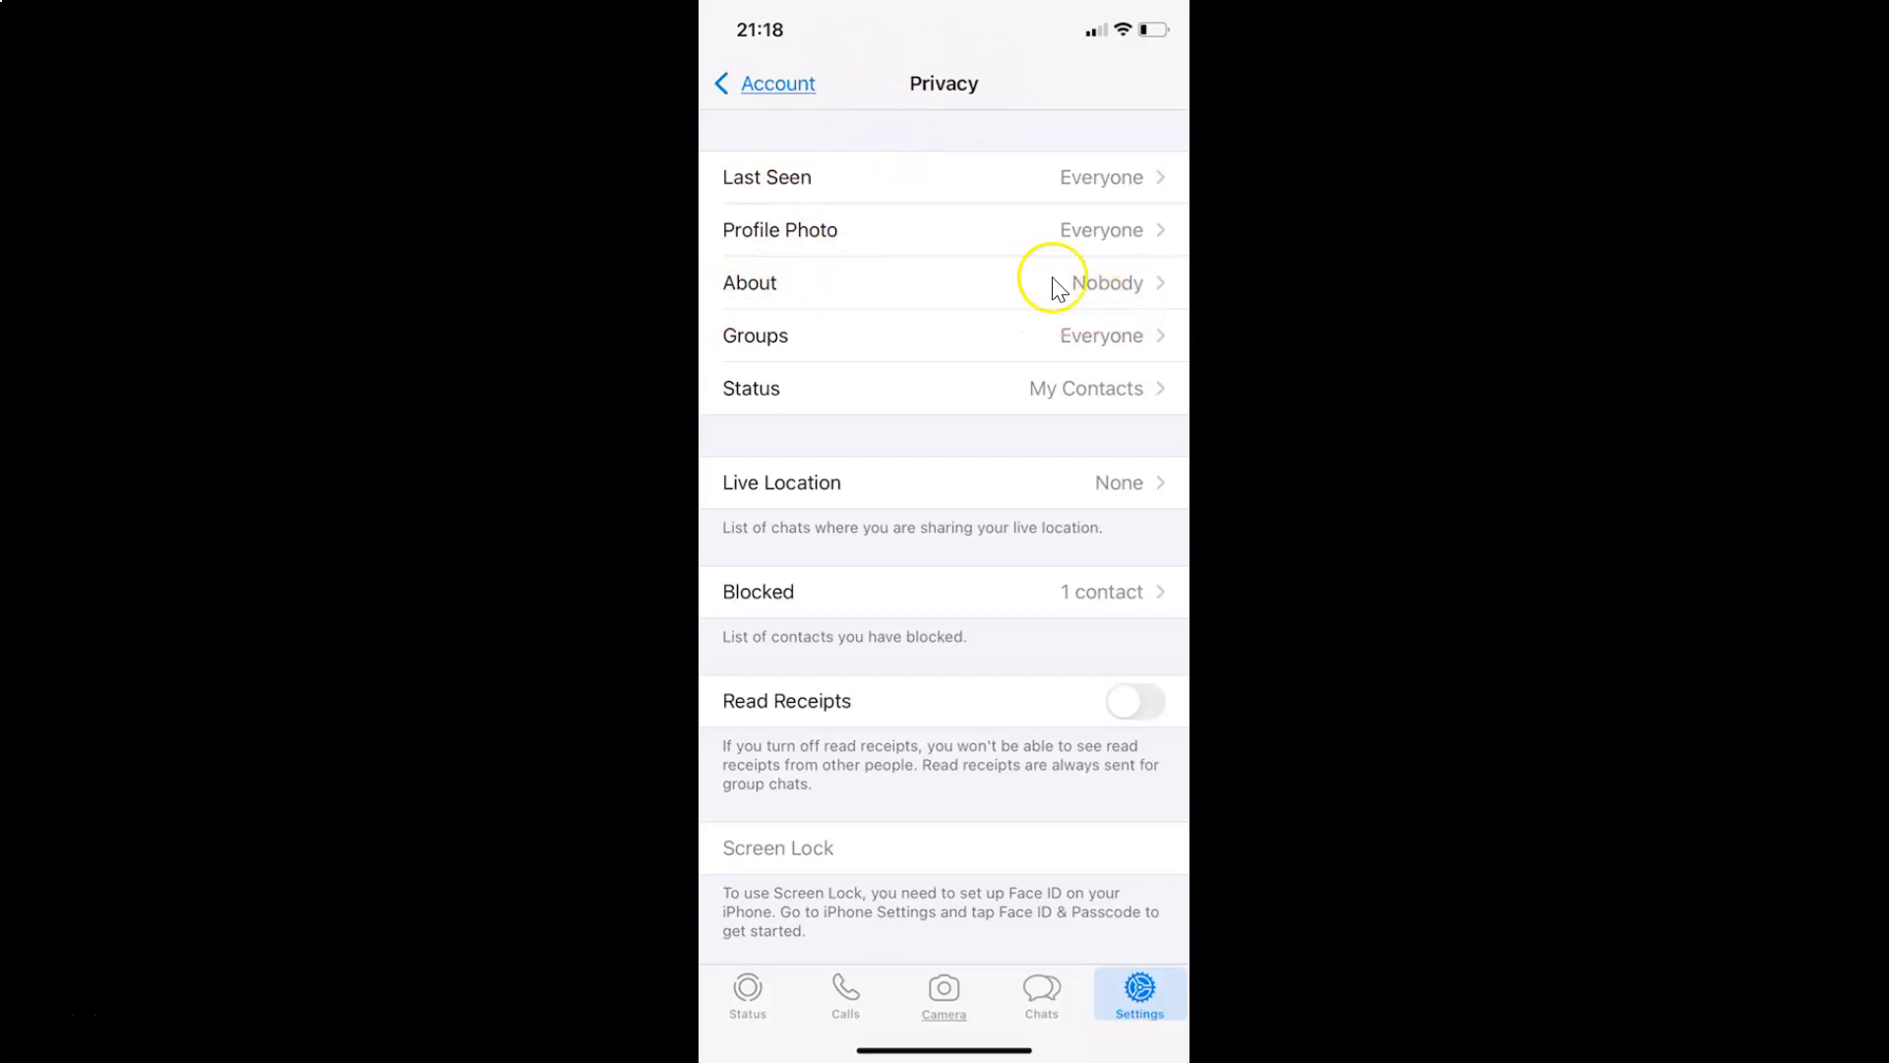
{"action": "mouse_move", "coordinate": [986, 285]}
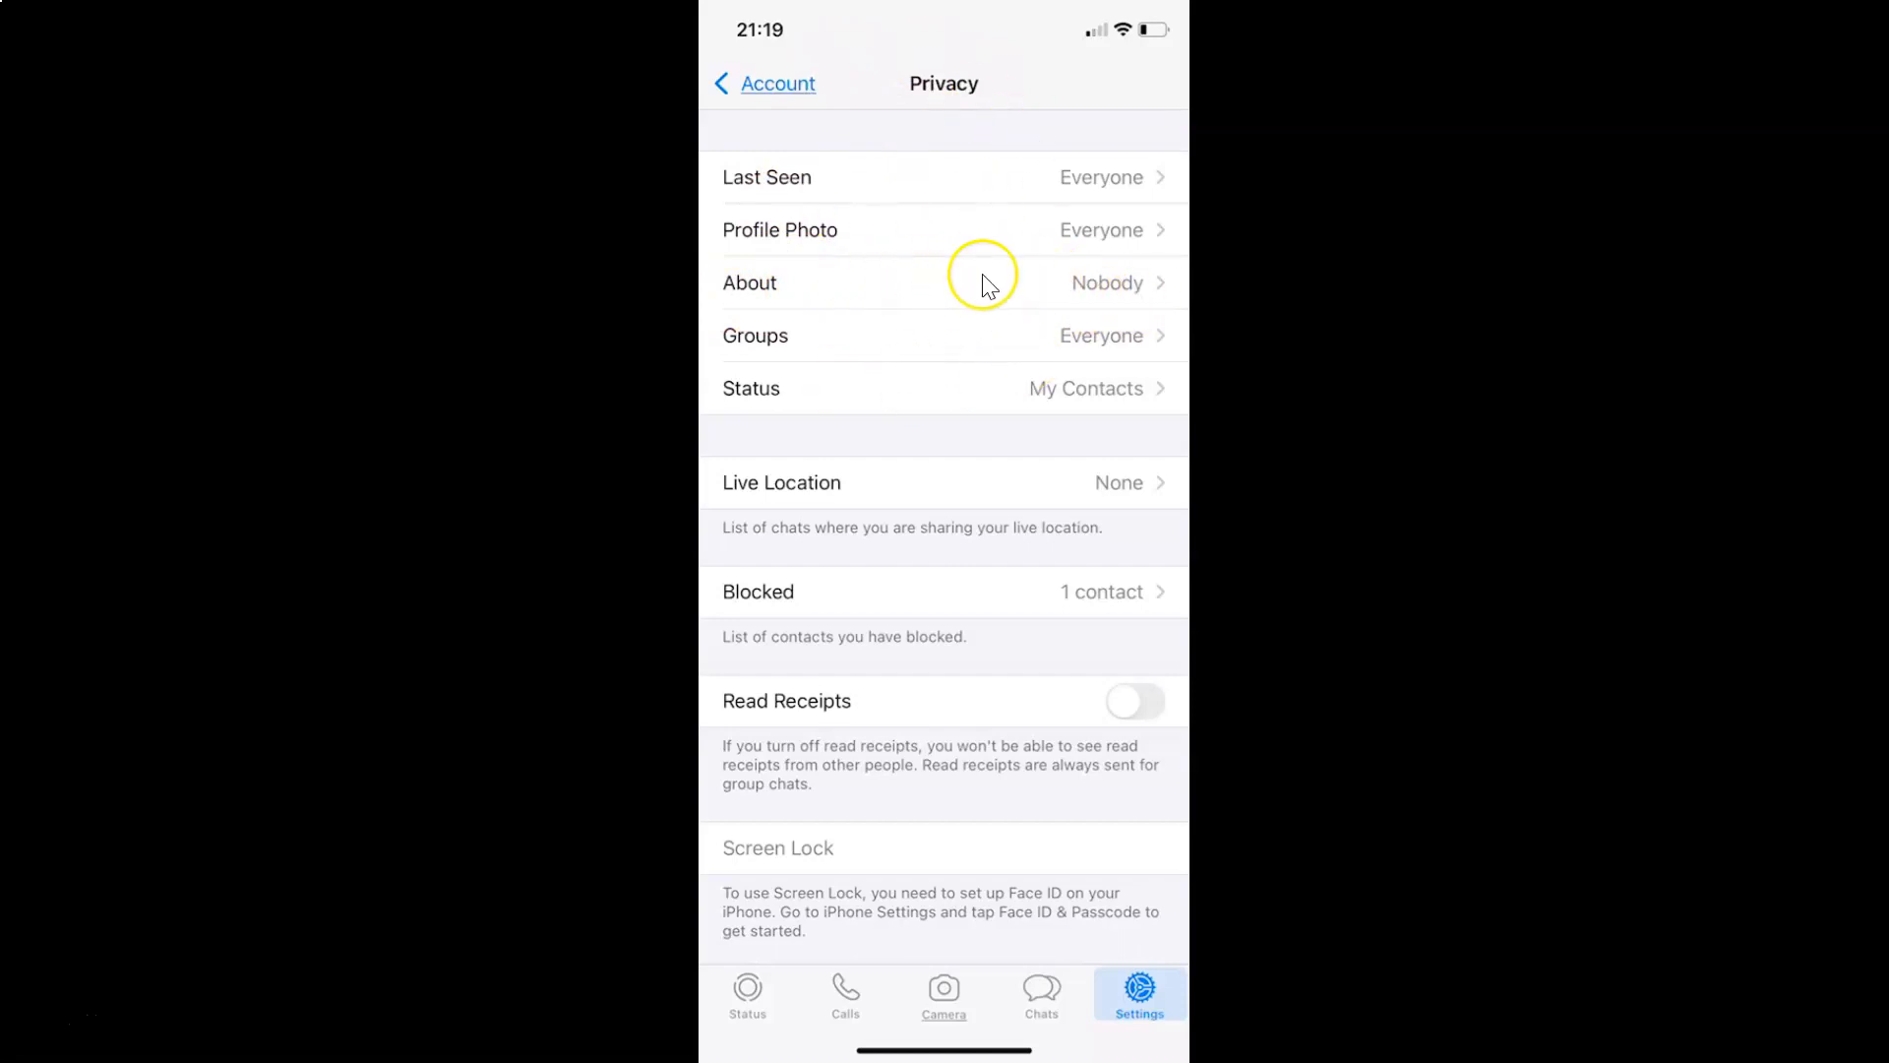
{"action": "mouse_move", "coordinate": [988, 283]}
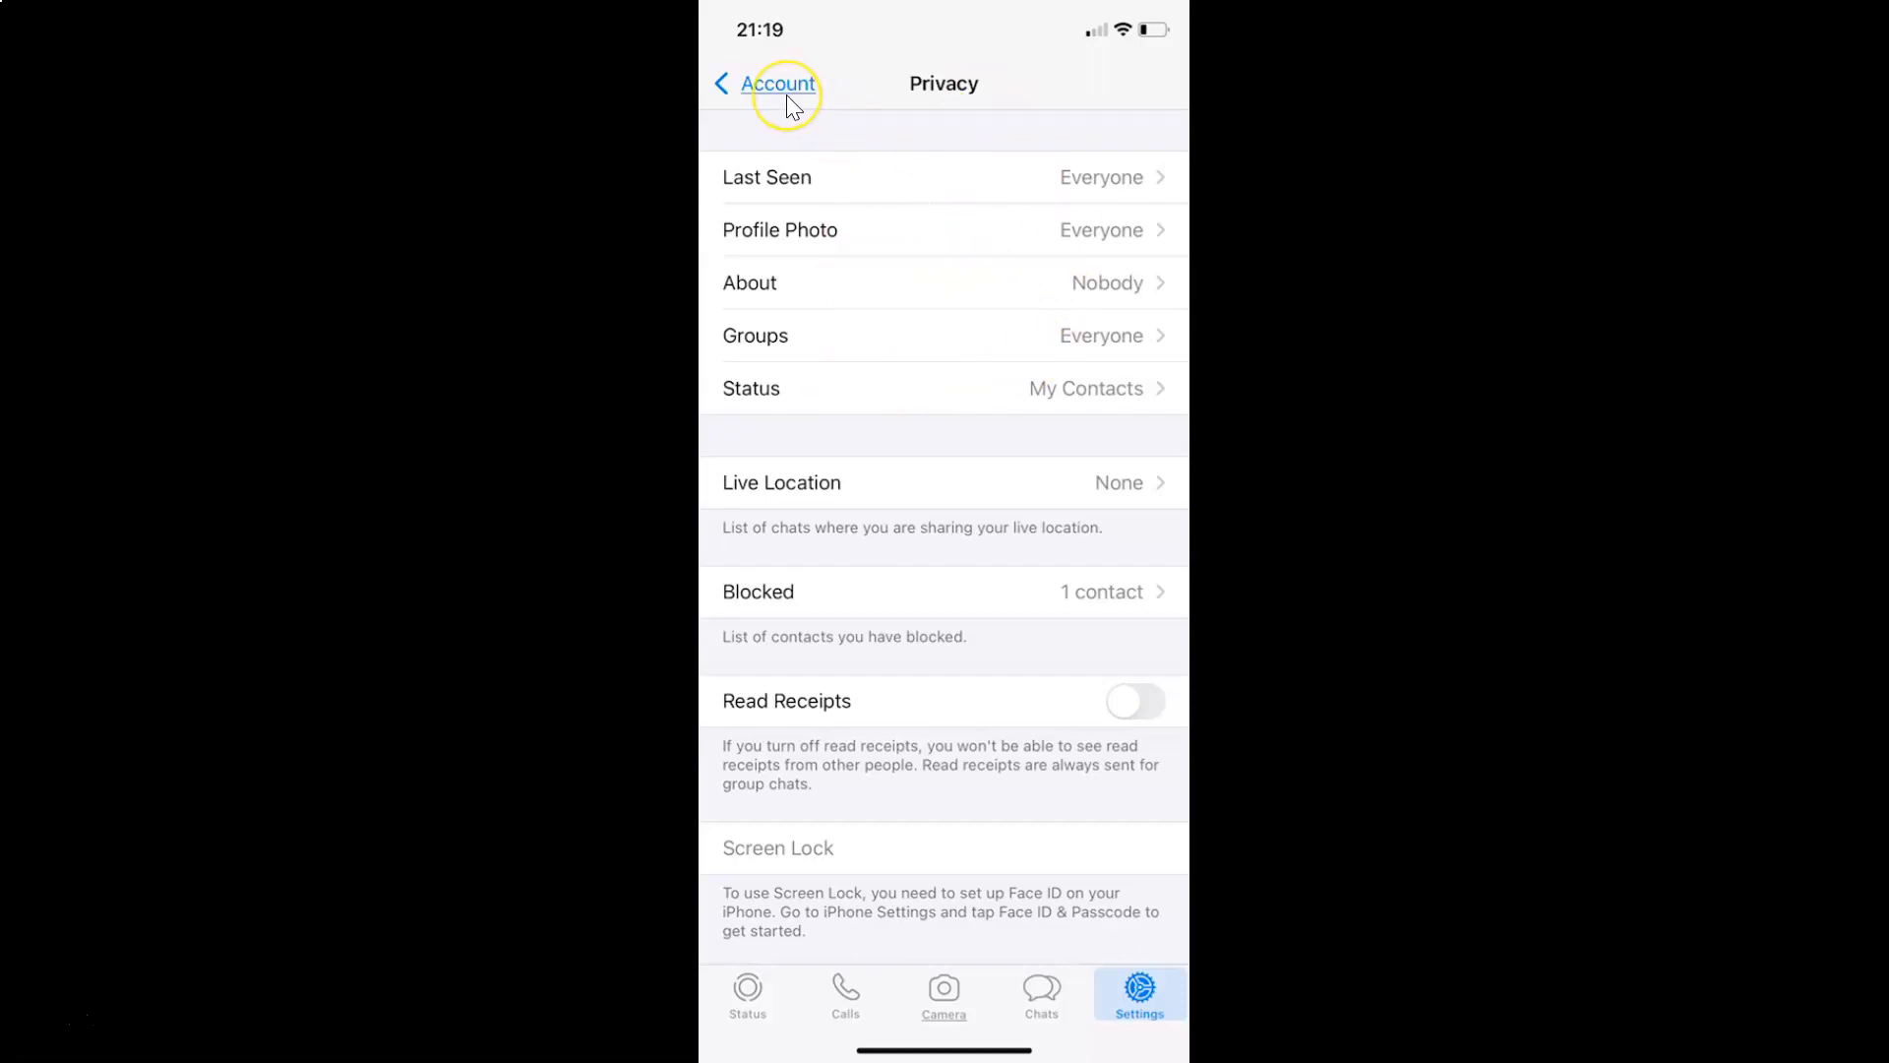
{"action": "left_click", "coordinate": [770, 83]}
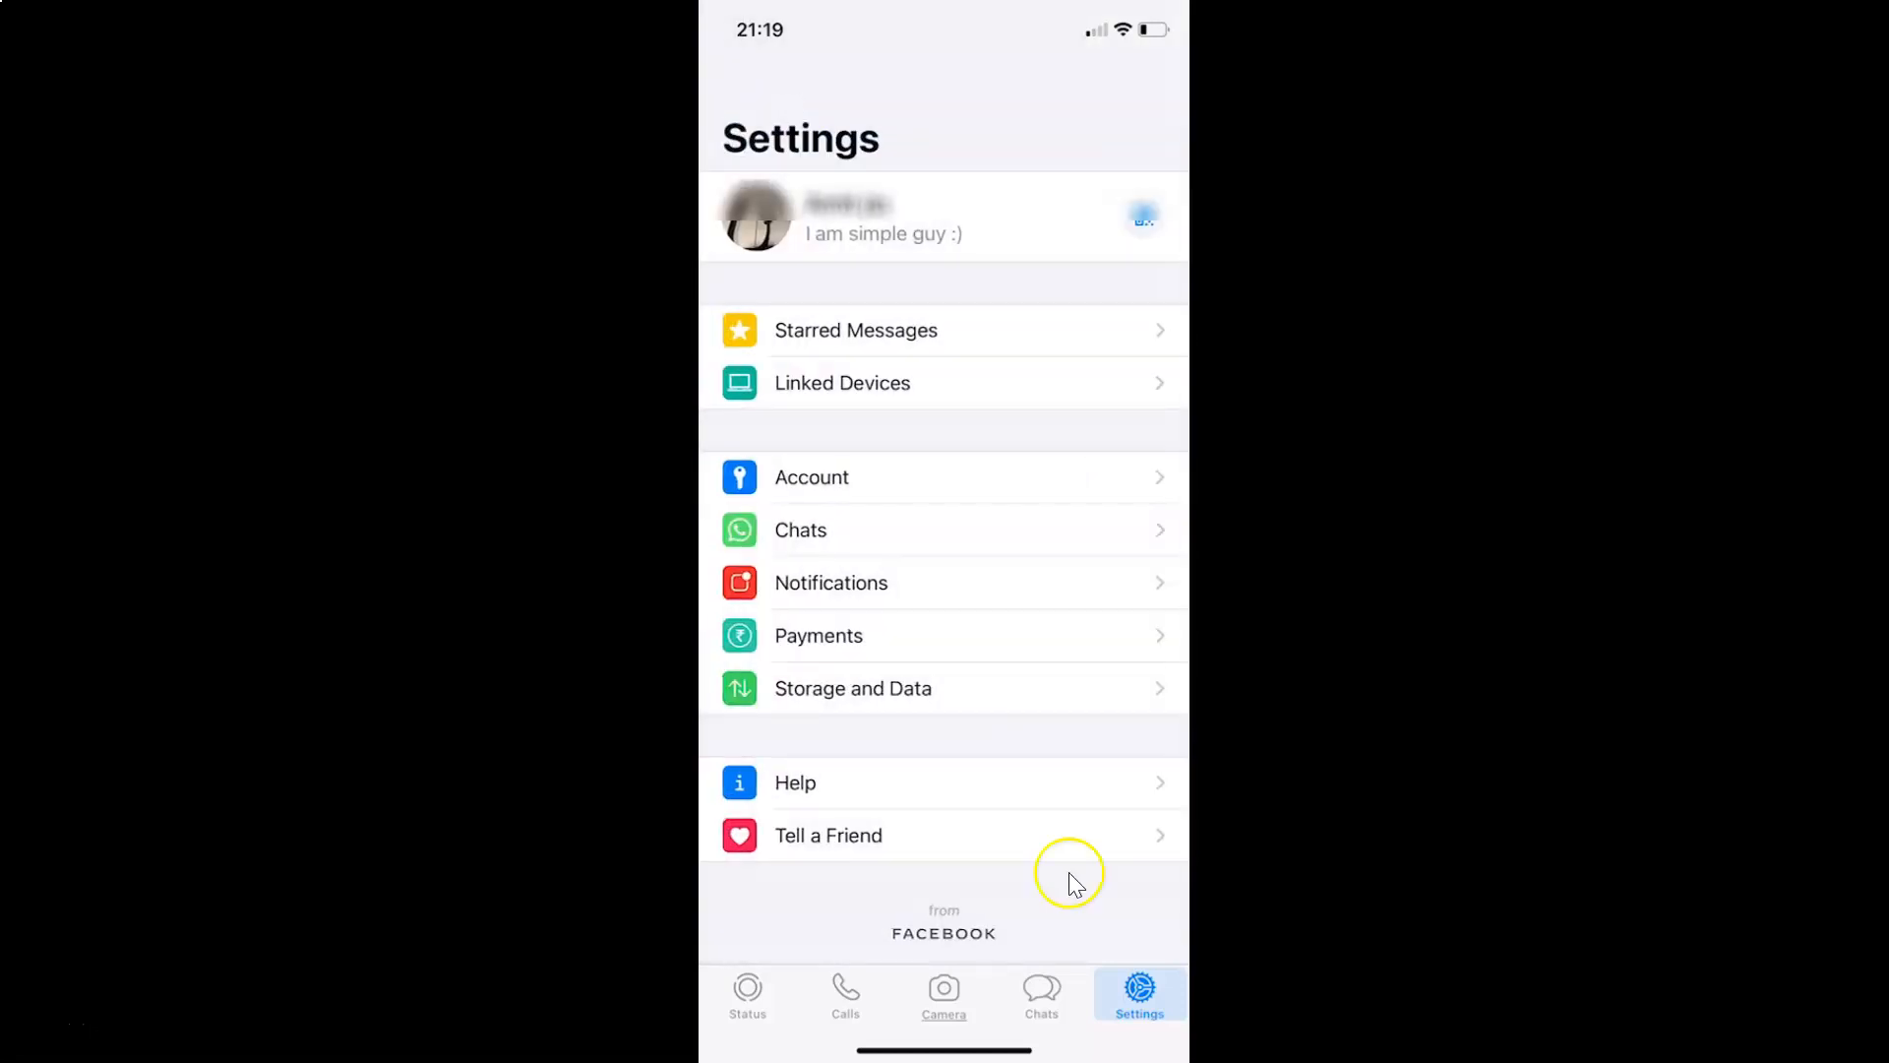
{"action": "left_click", "coordinate": [1041, 993]}
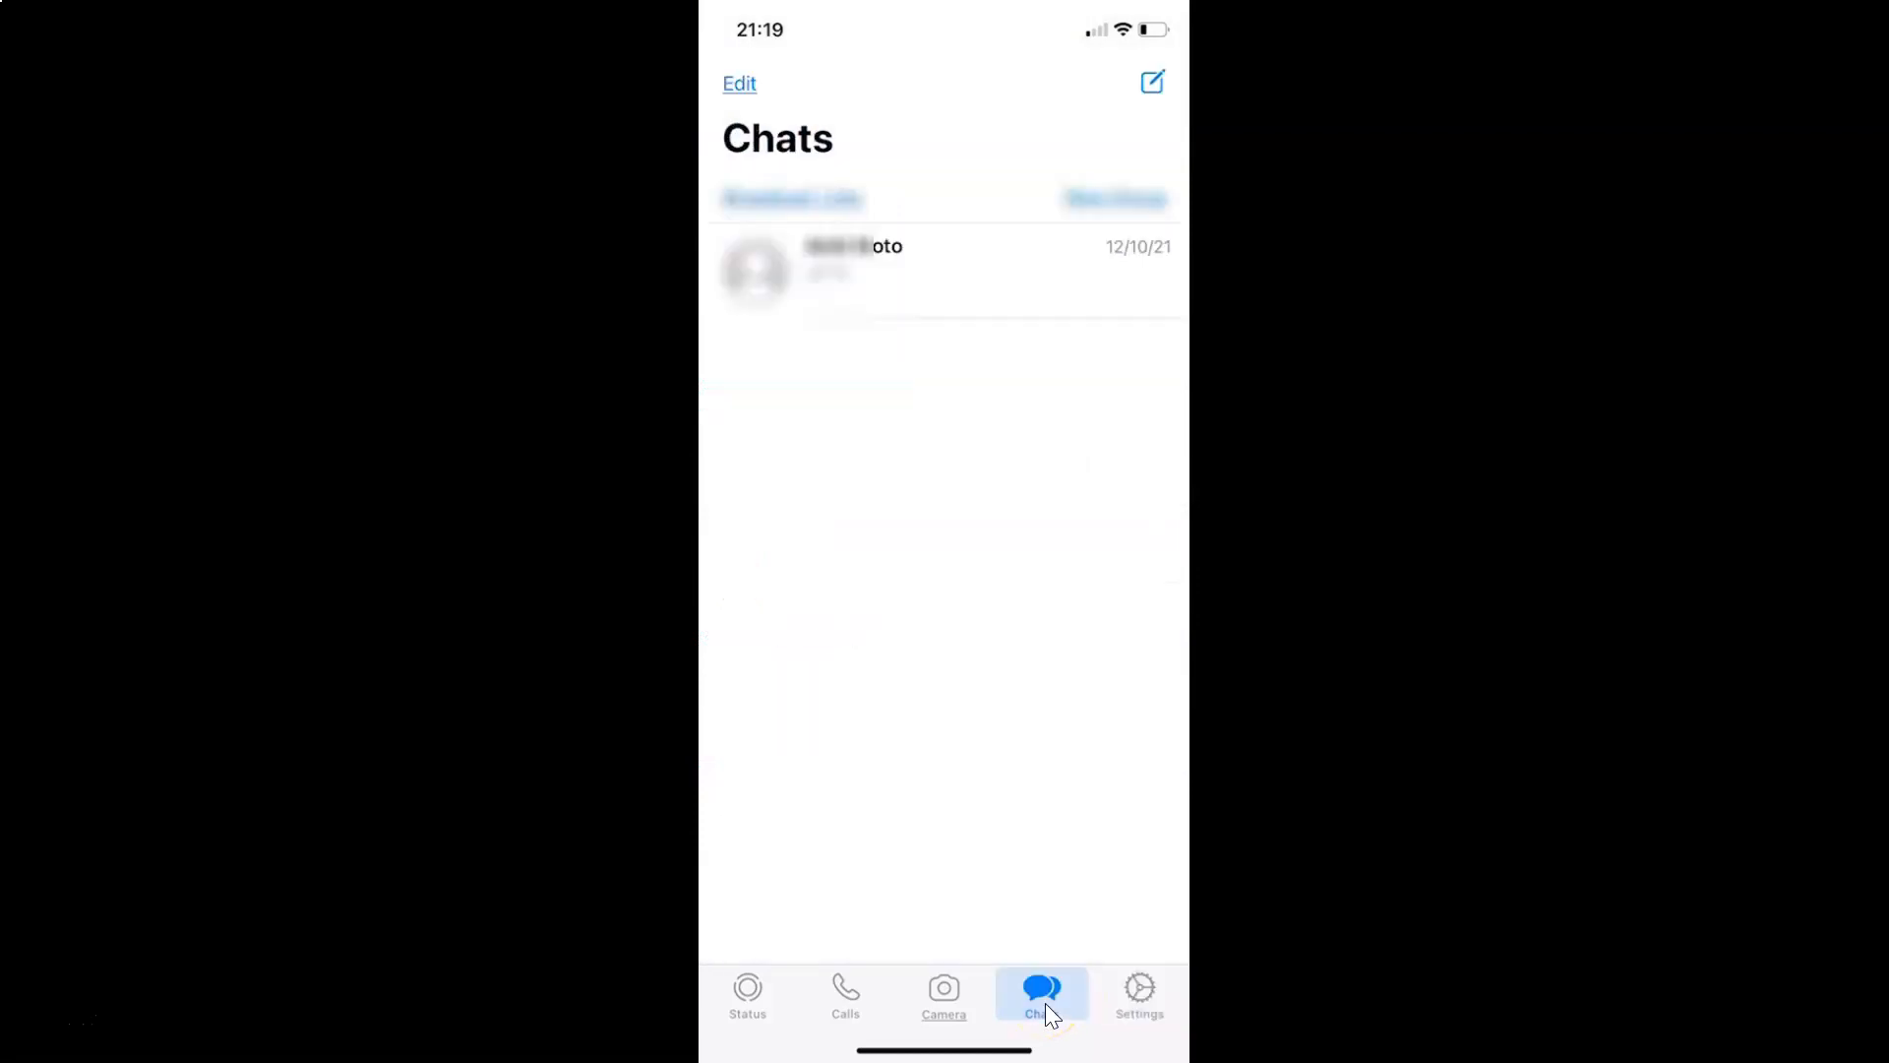